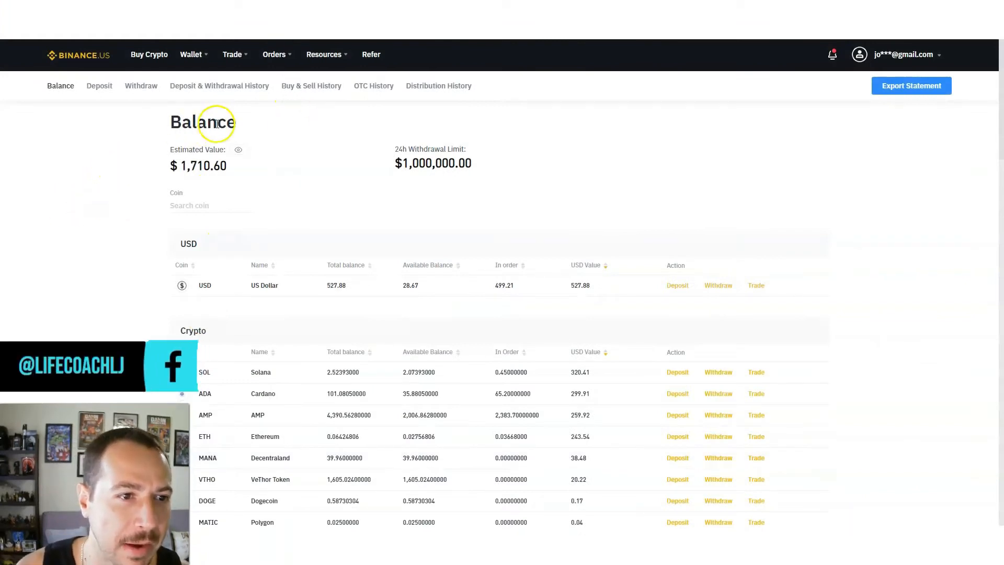
mouse_move(197, 185)
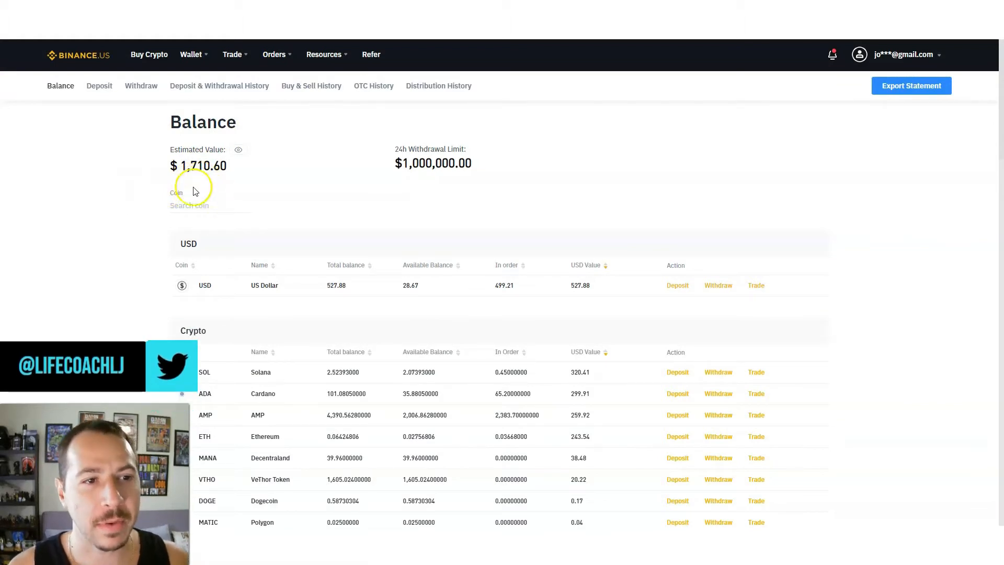
mouse_move(135, 195)
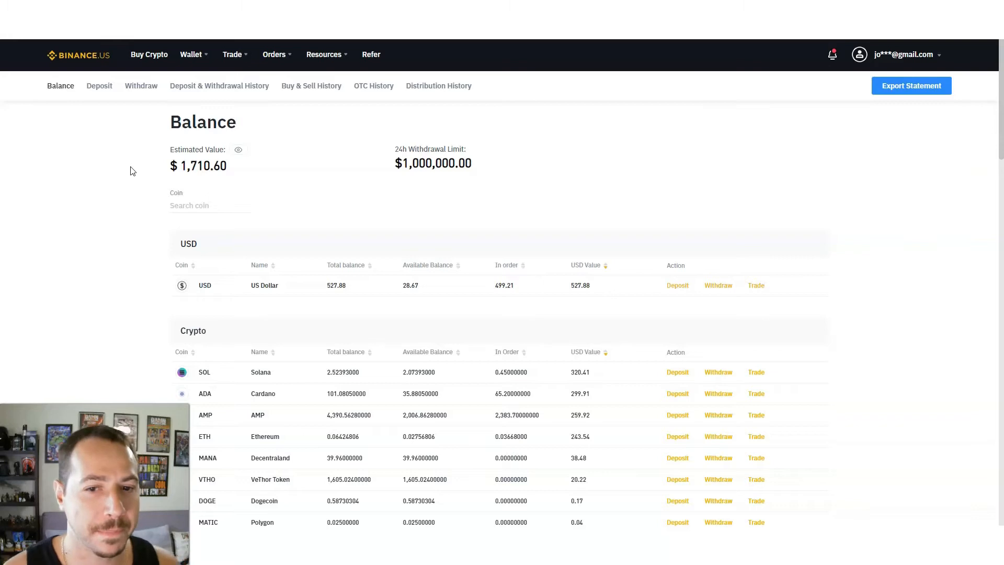
Scroll the Bots page to the Spot bots table listing the ETH, ADA, AMP and SOL bots' profits
scroll("down", 3)
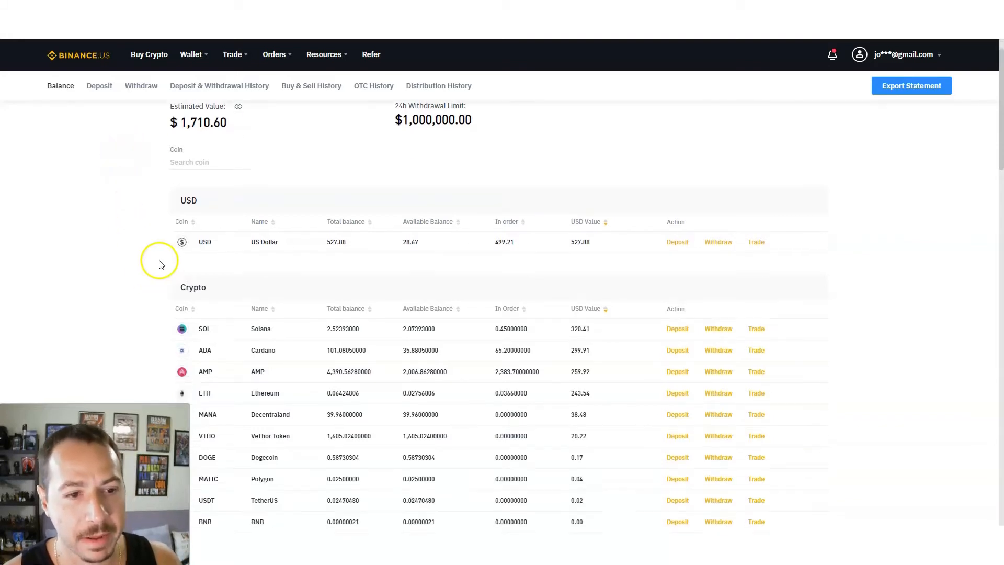
scroll("down", 3)
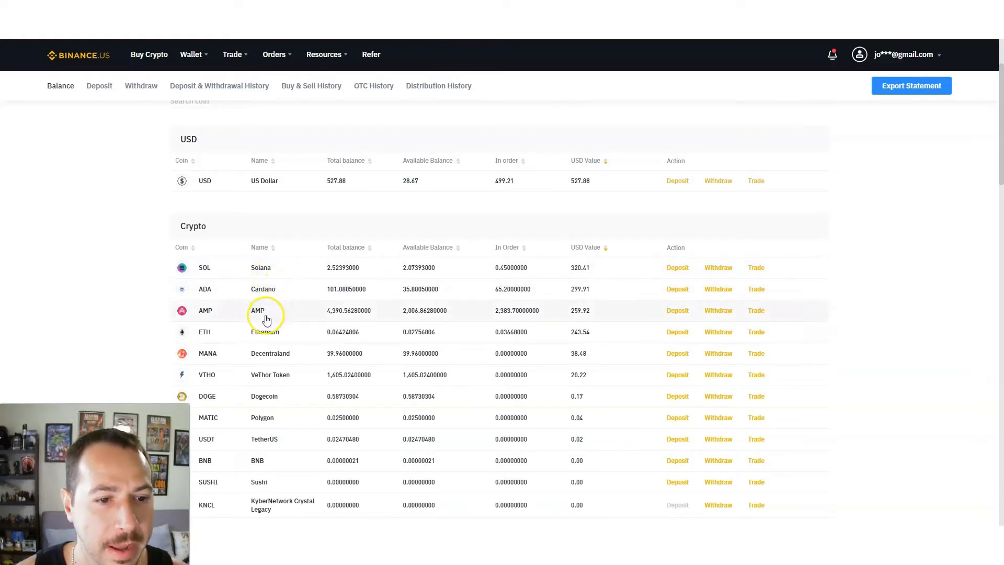
mouse_move(291, 367)
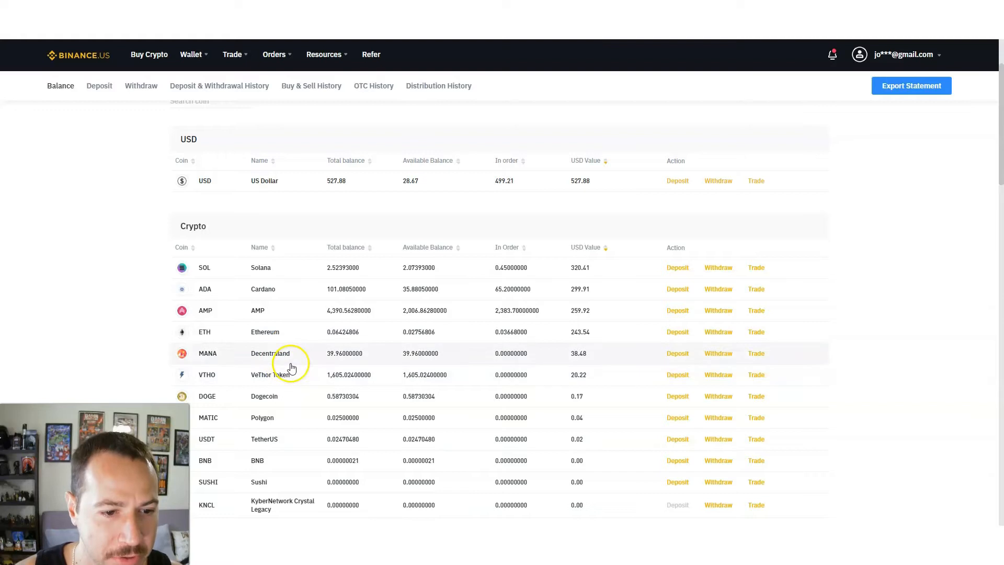
mouse_move(268, 400)
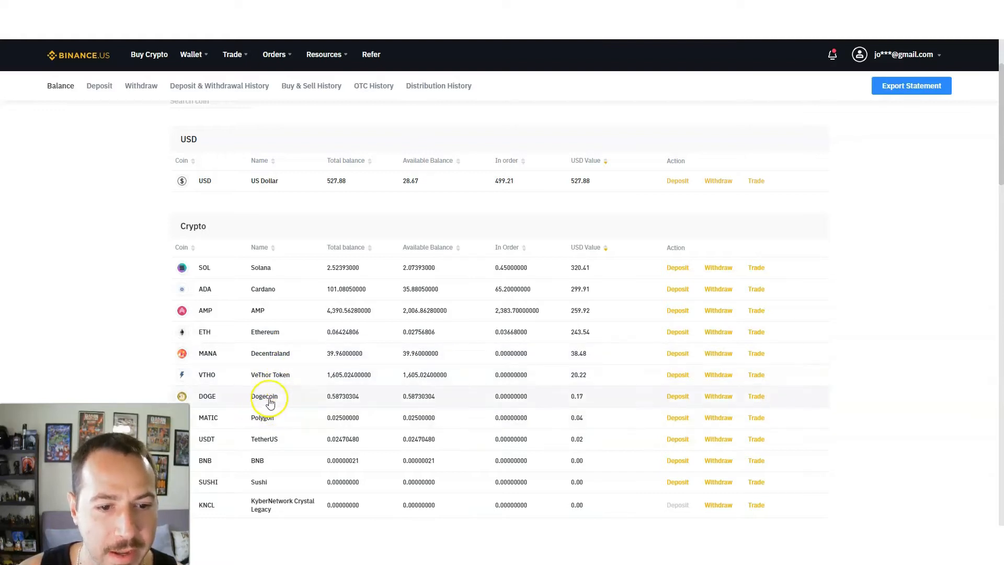
scroll("down", 3)
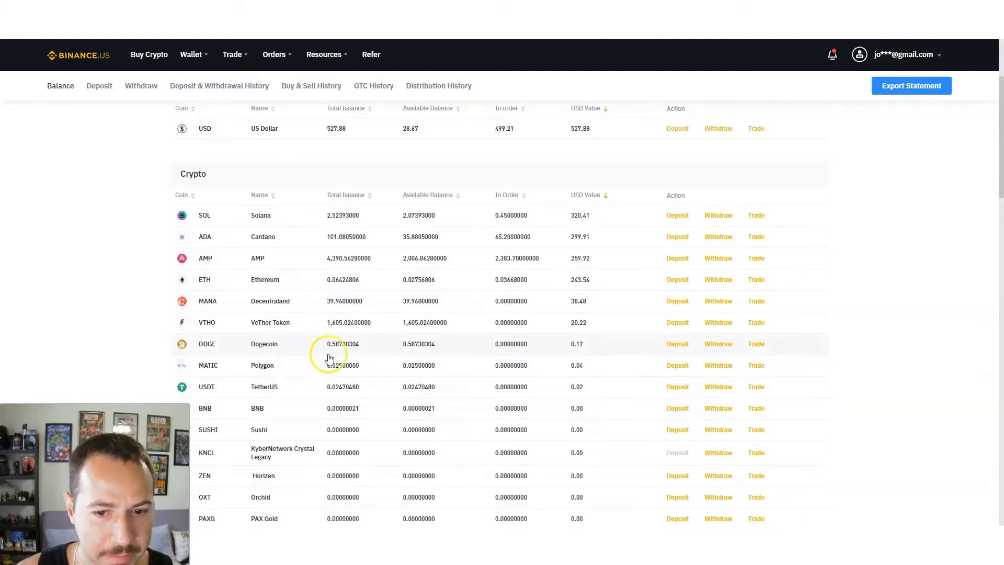
scroll("up", 3)
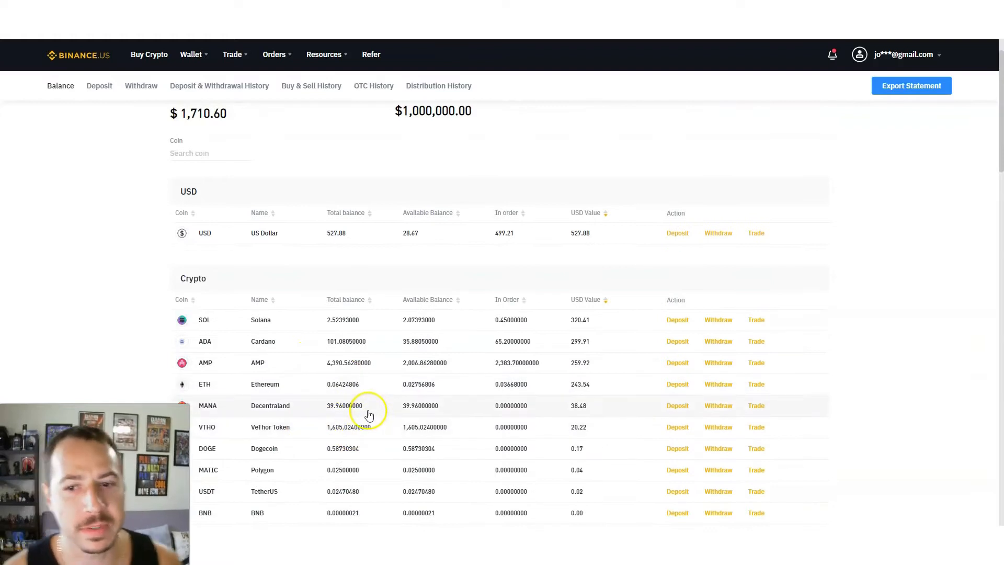
mouse_move(139, 319)
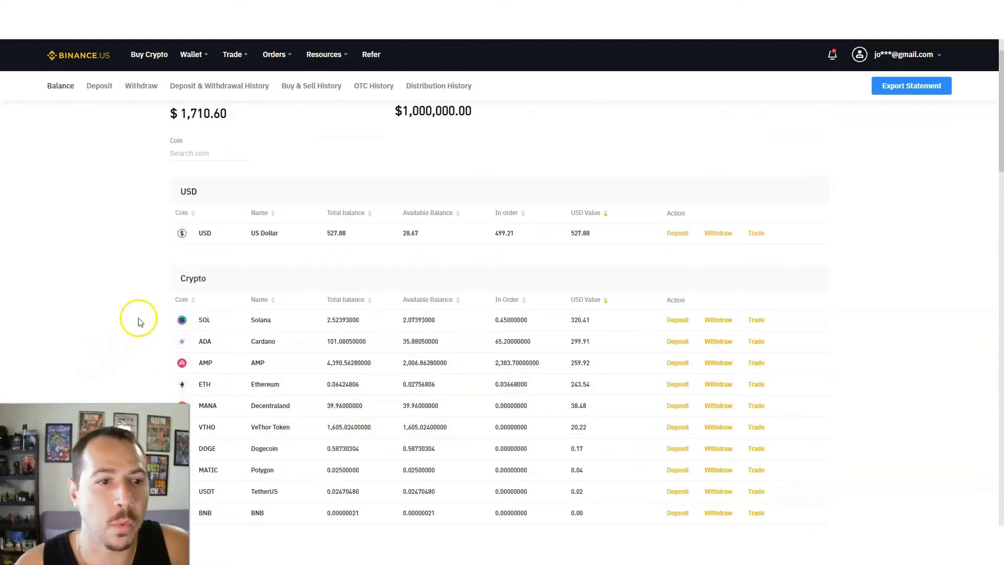
mouse_move(290, 362)
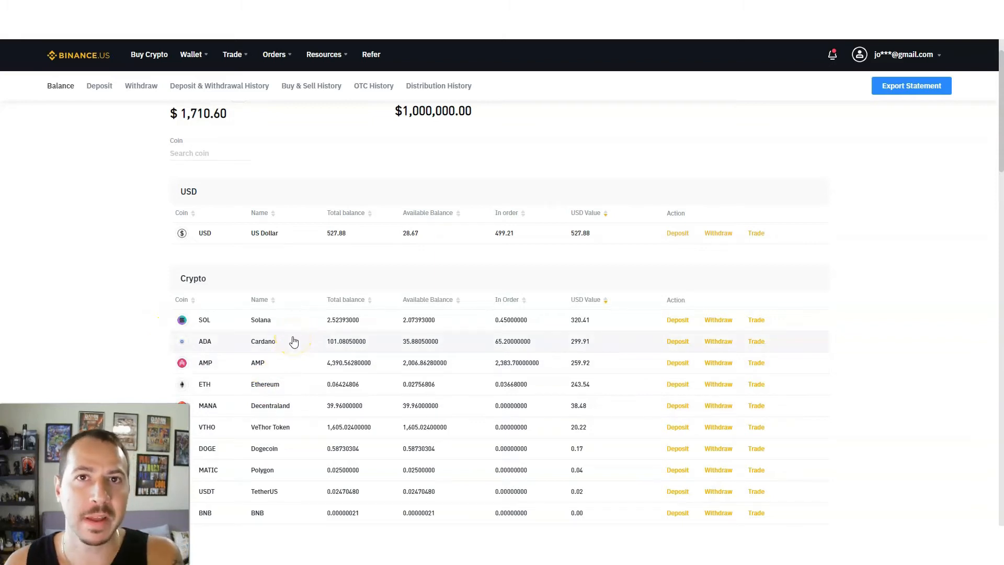
mouse_move(186, 356)
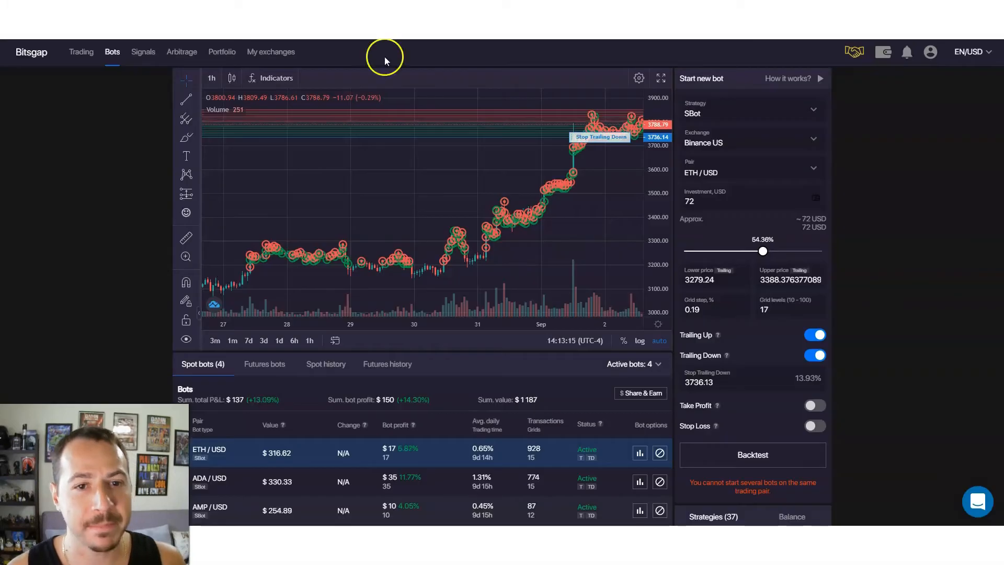
mouse_move(470, 200)
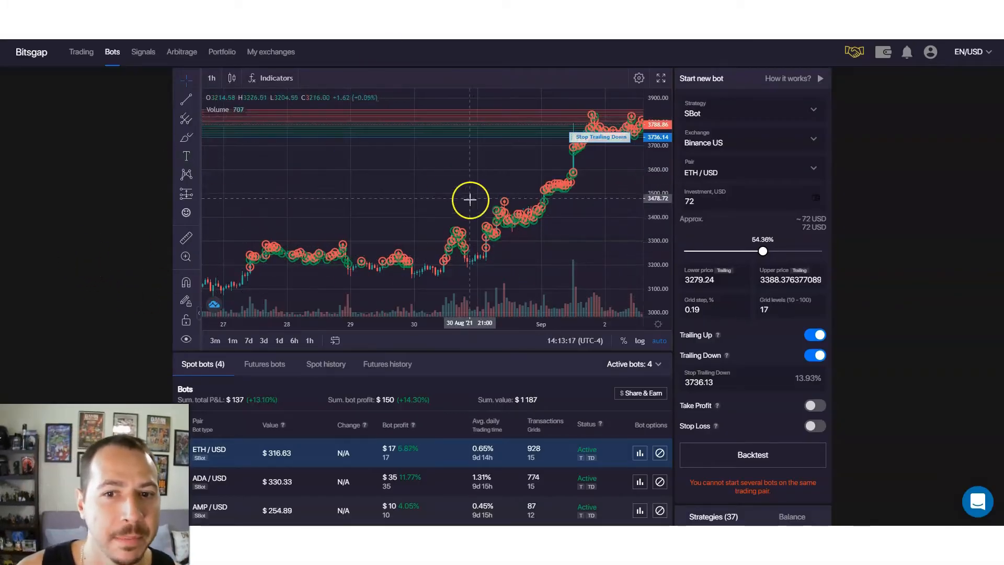
mouse_move(387, 296)
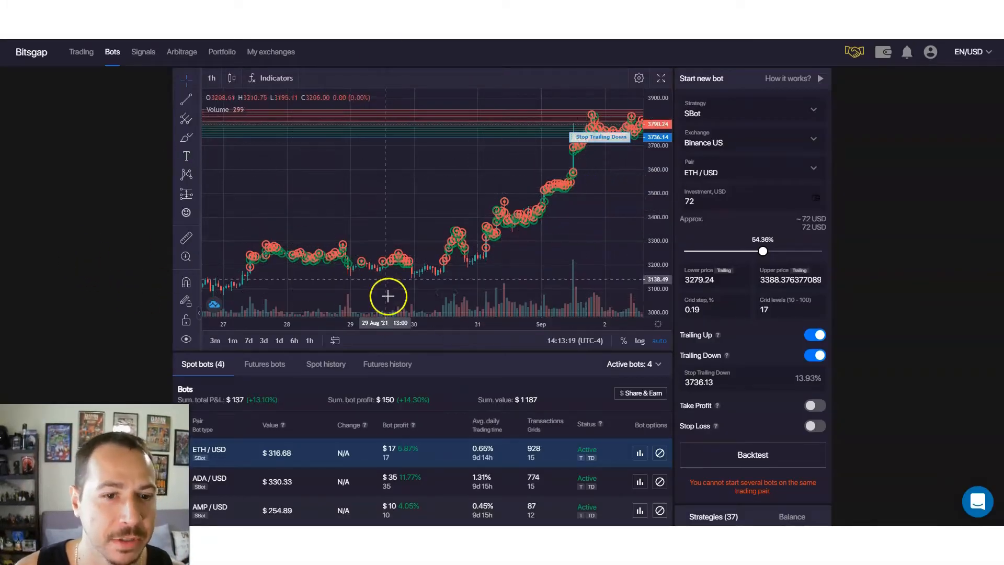
mouse_move(140, 209)
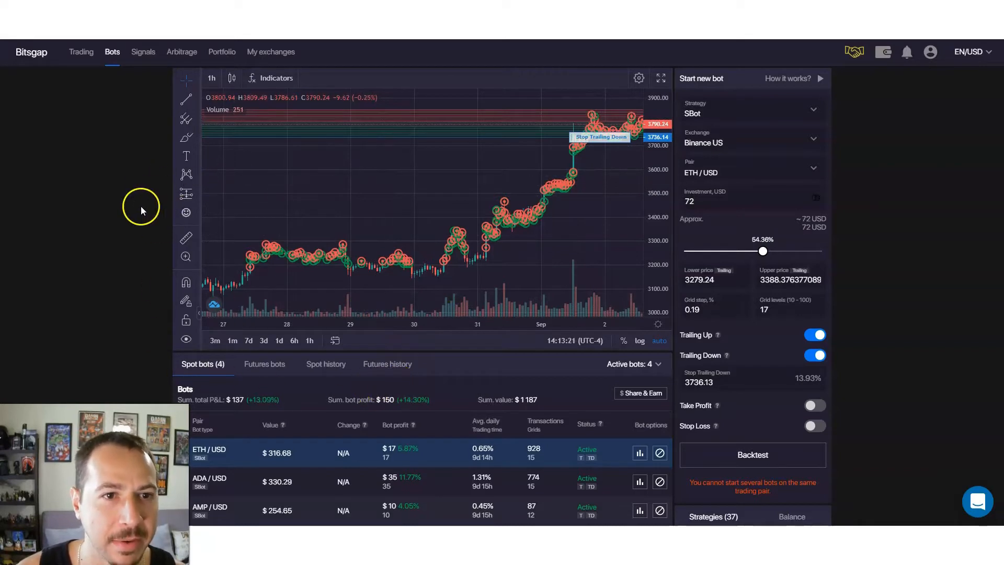
scroll("down", 3)
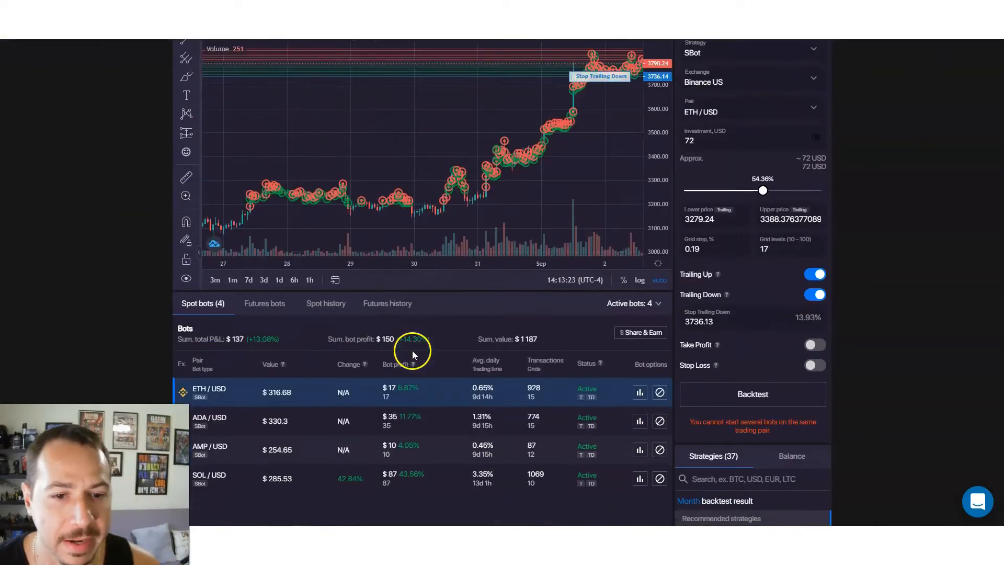
scroll("down", 3)
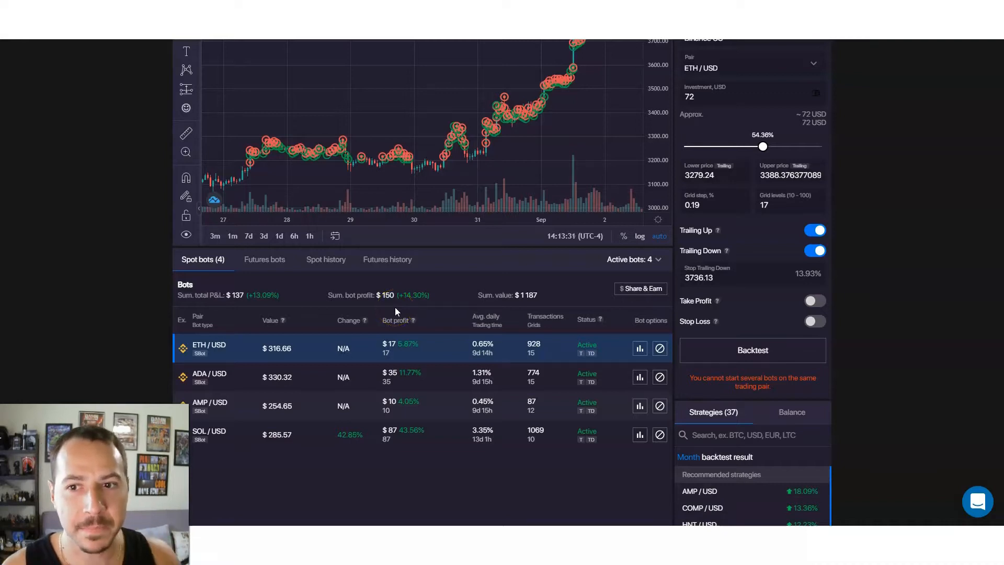
mouse_move(146, 323)
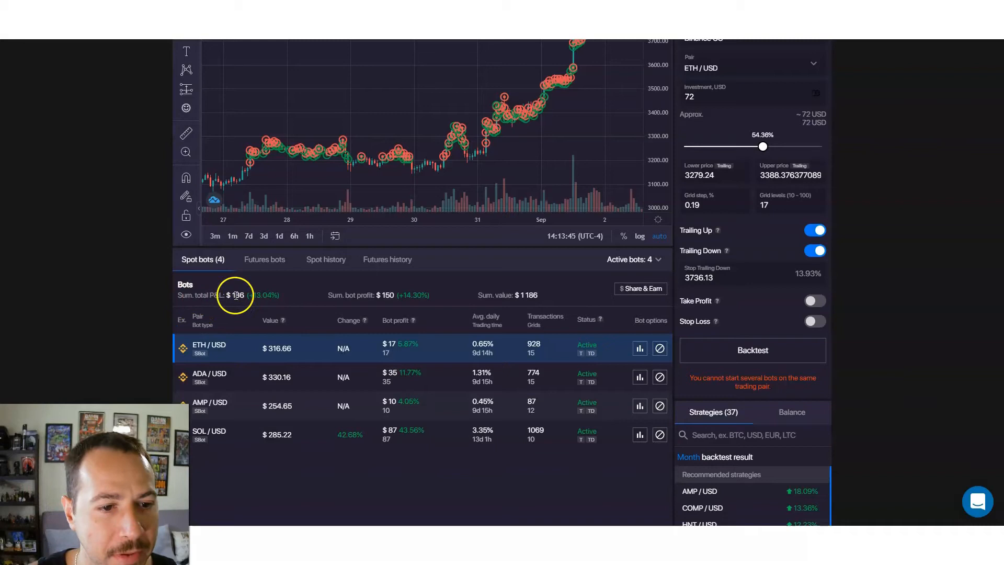
mouse_move(260, 359)
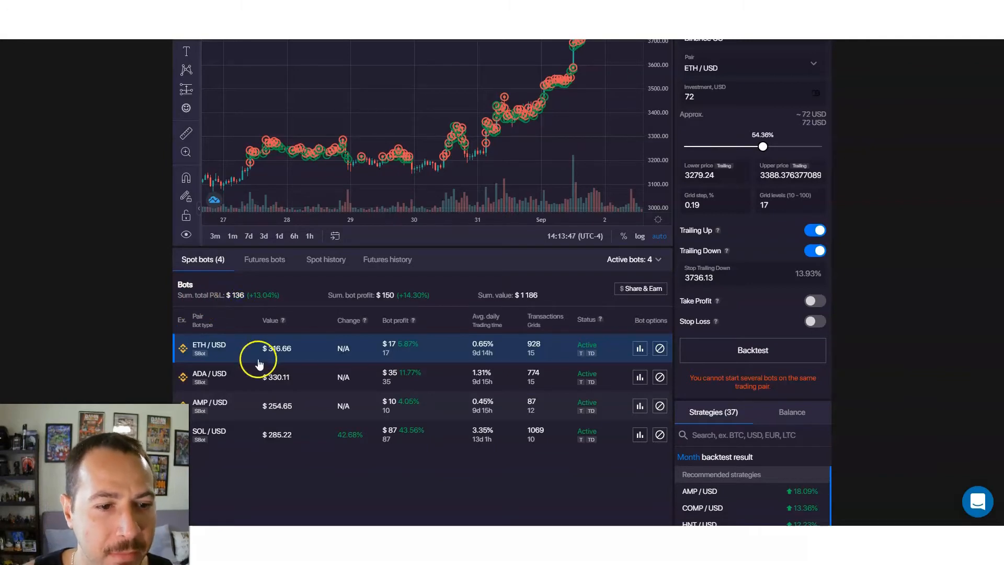
mouse_move(191, 397)
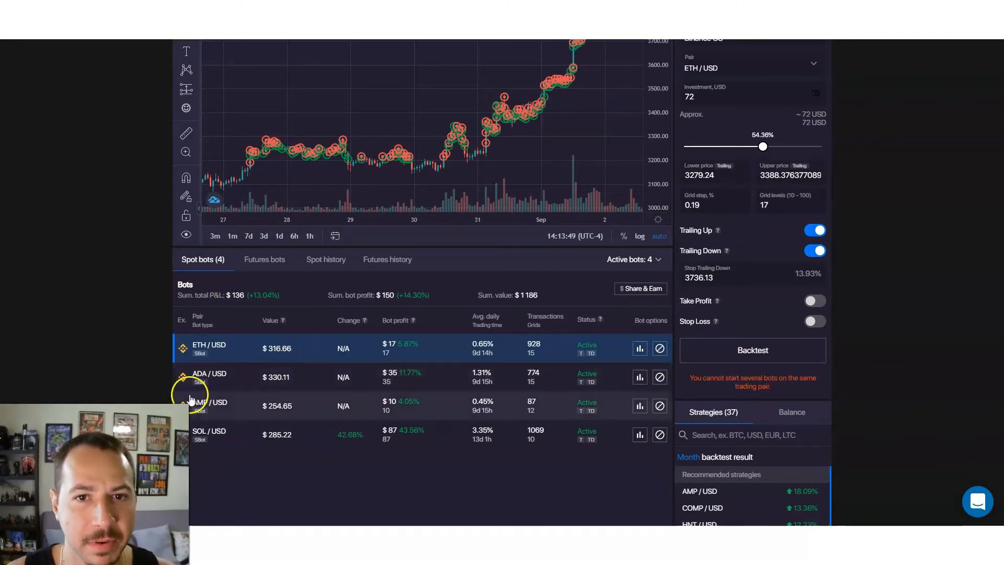
scroll("up", 3)
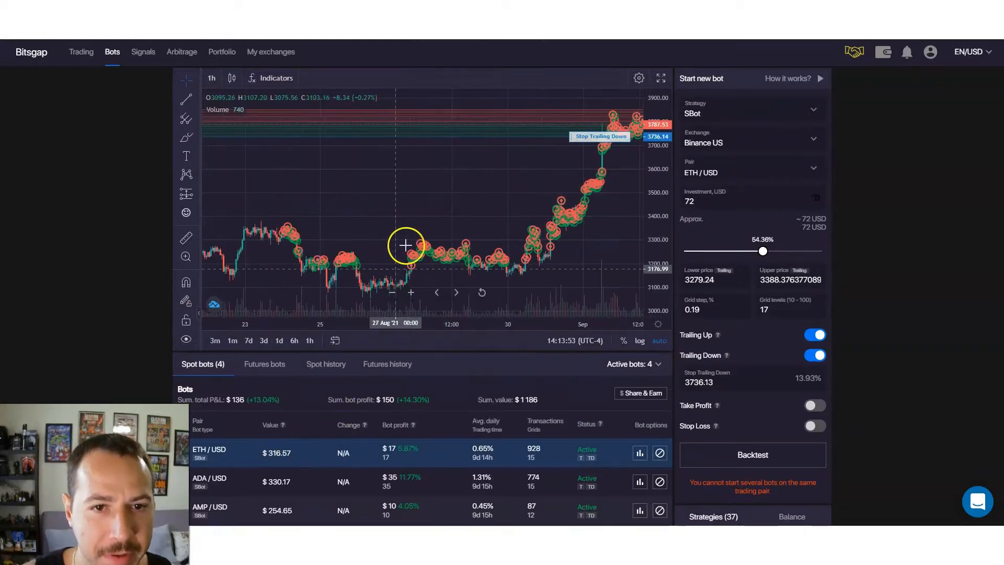
mouse_move(365, 120)
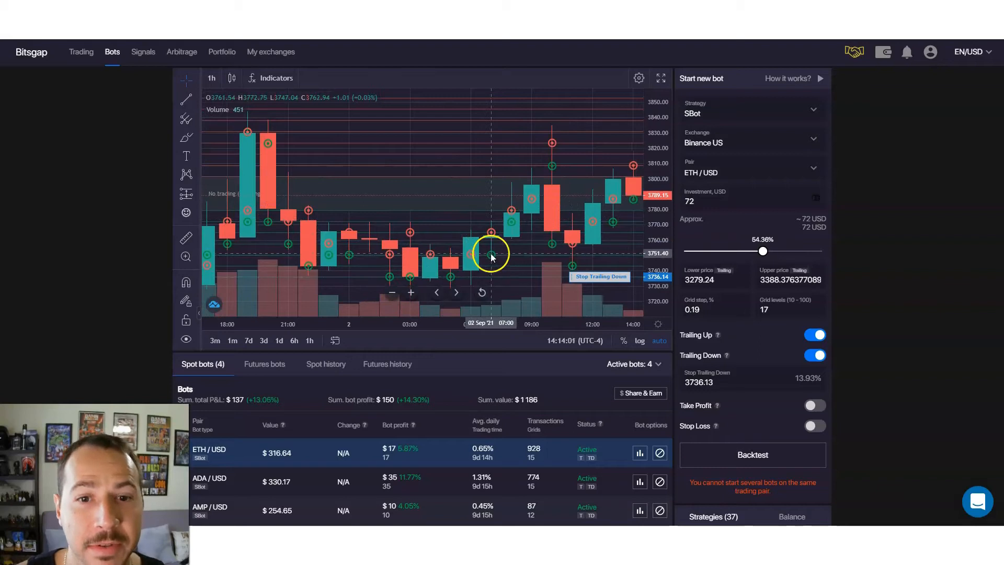
mouse_move(492, 232)
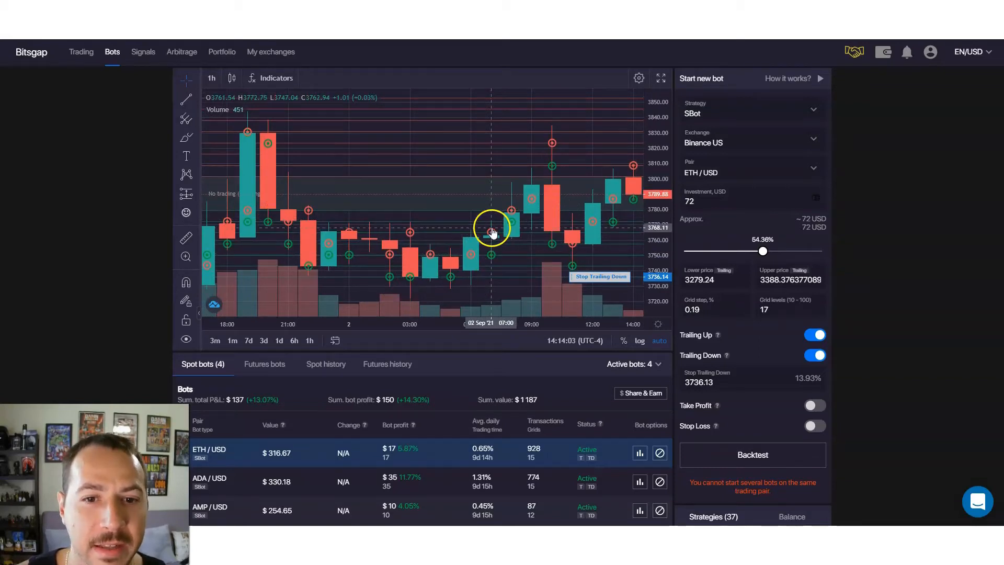
mouse_move(536, 236)
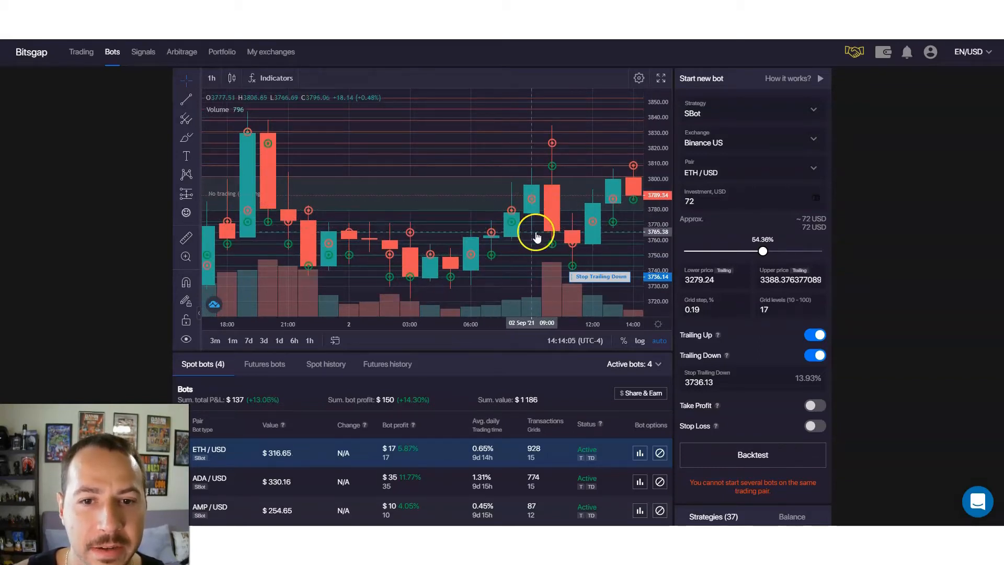
mouse_move(551, 145)
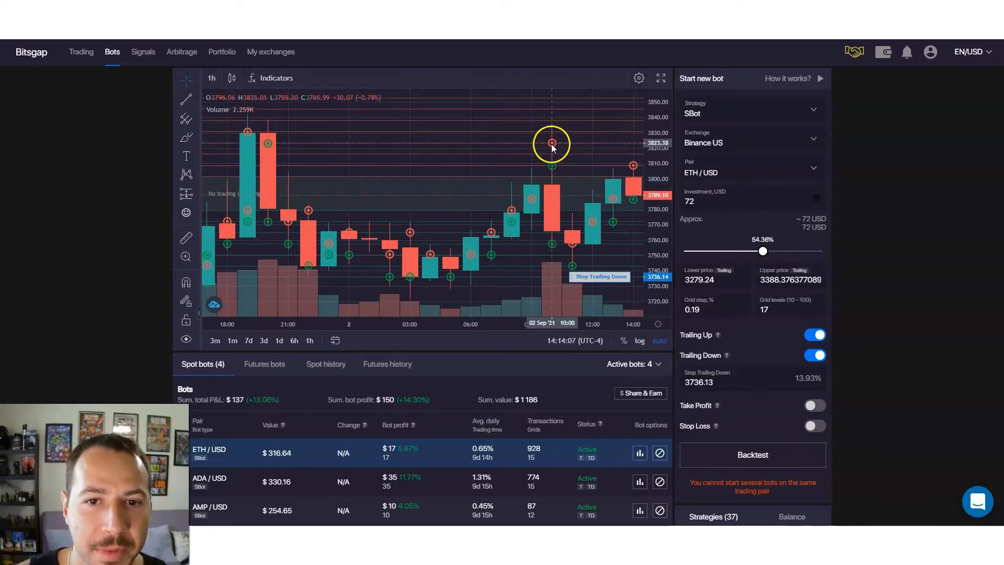
mouse_move(624, 178)
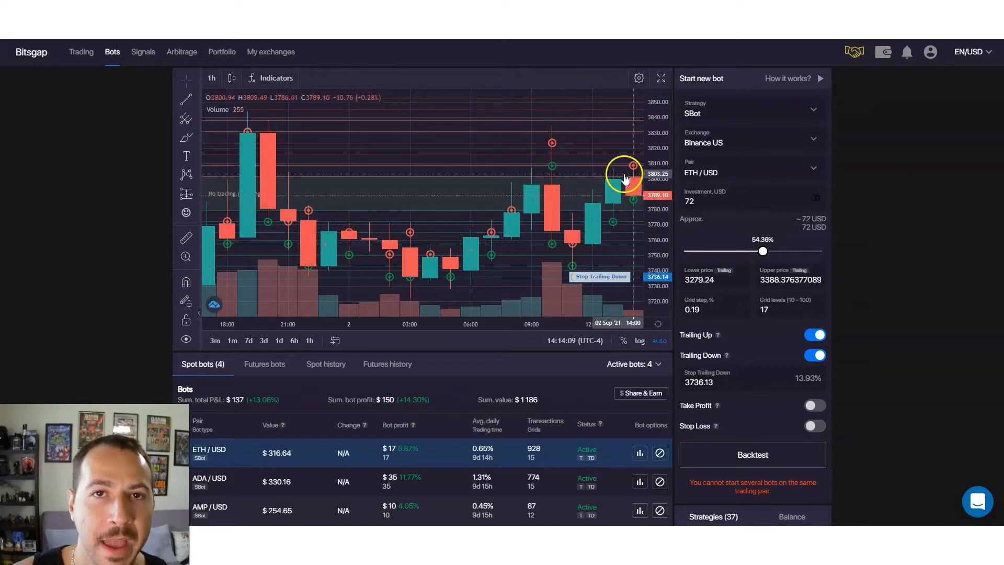
mouse_move(359, 247)
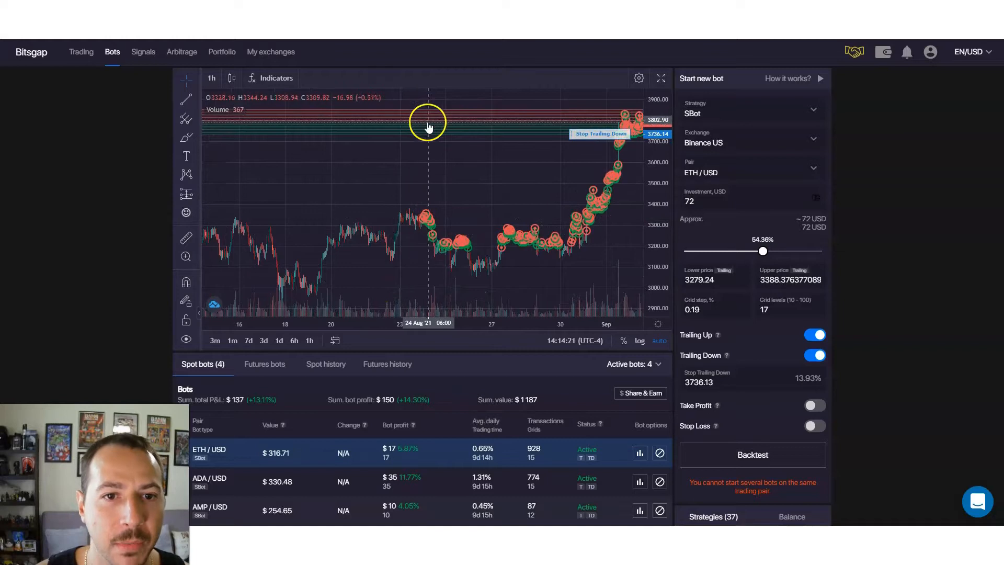
mouse_move(469, 130)
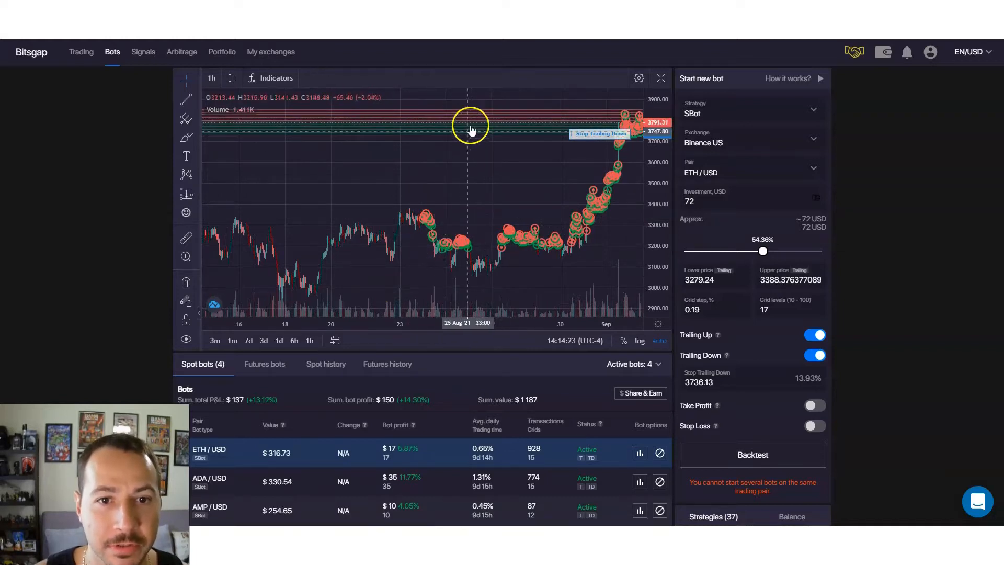
mouse_move(432, 232)
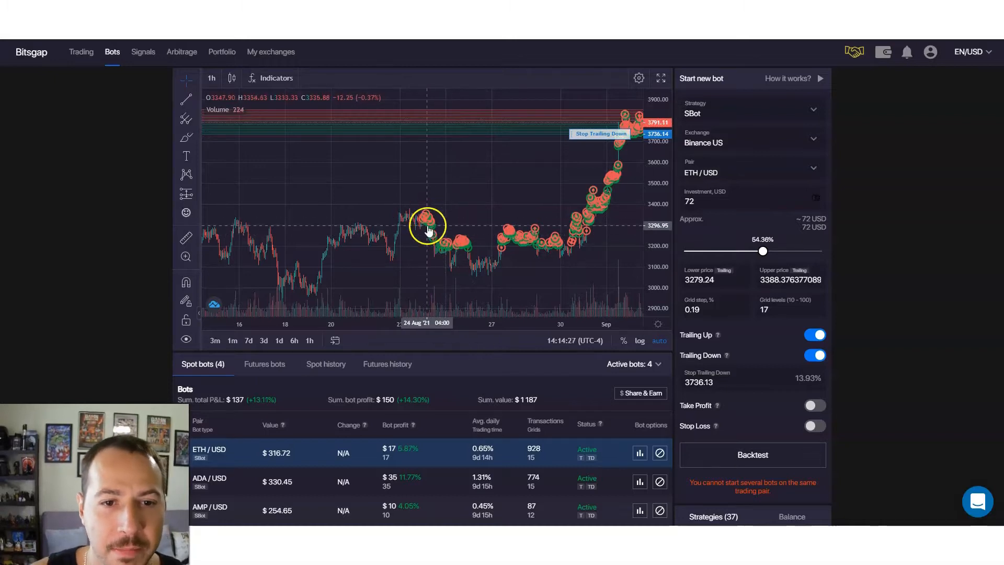
mouse_move(422, 222)
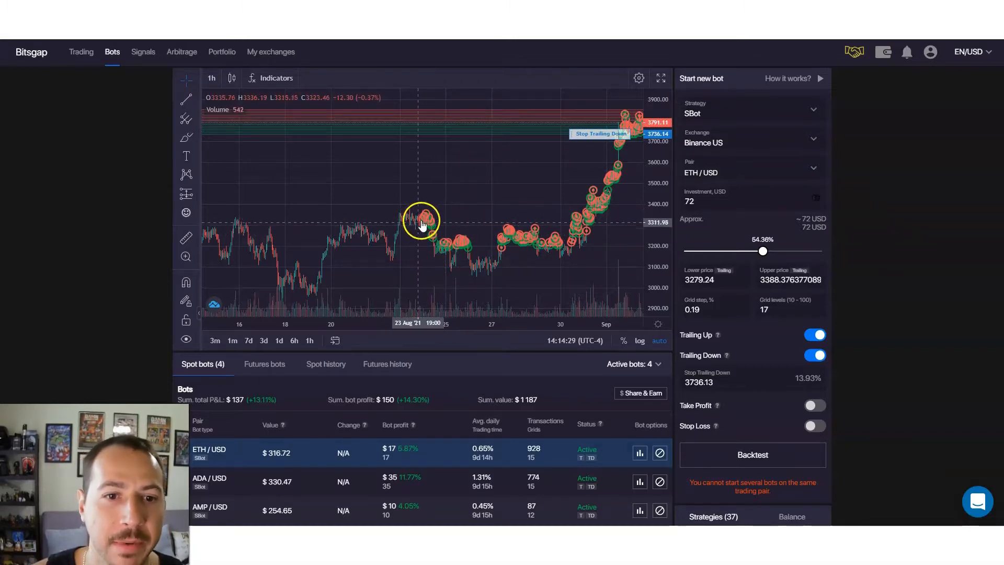
mouse_move(422, 222)
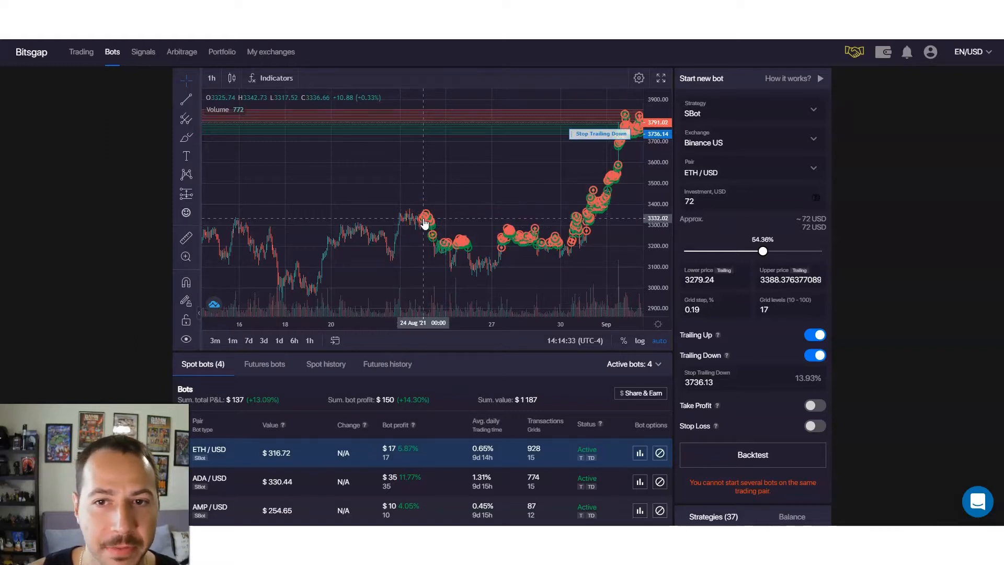
mouse_move(408, 222)
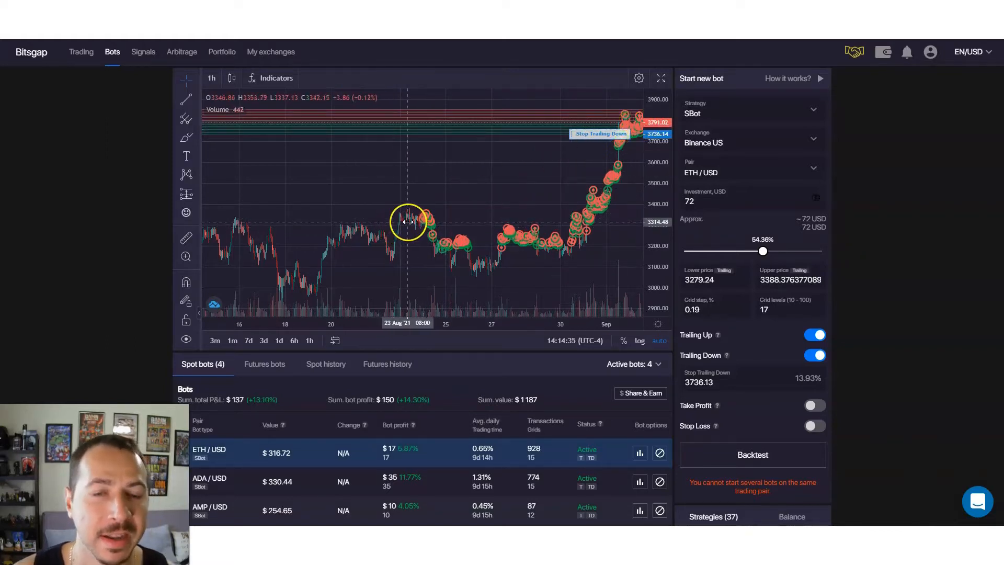
mouse_move(420, 232)
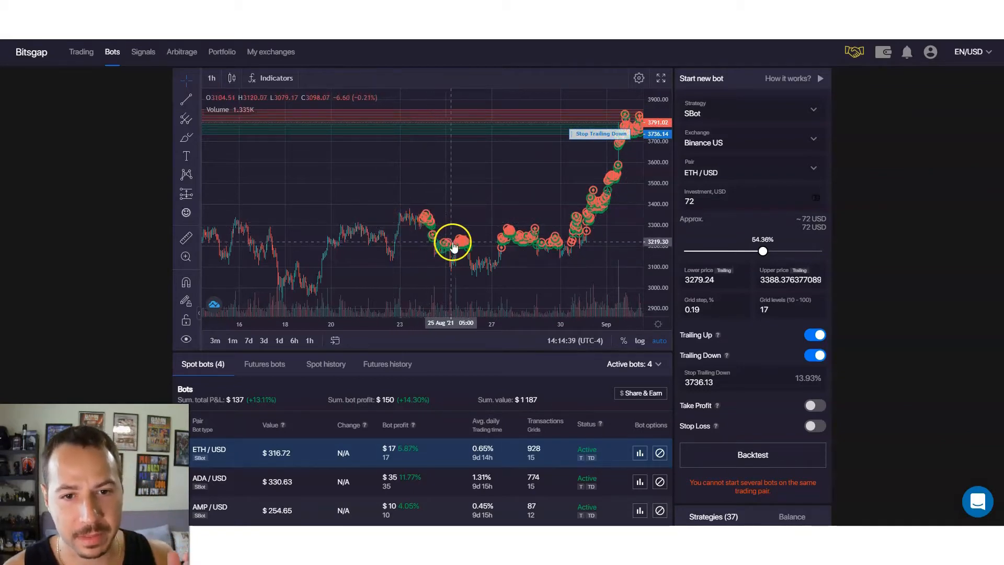
mouse_move(489, 259)
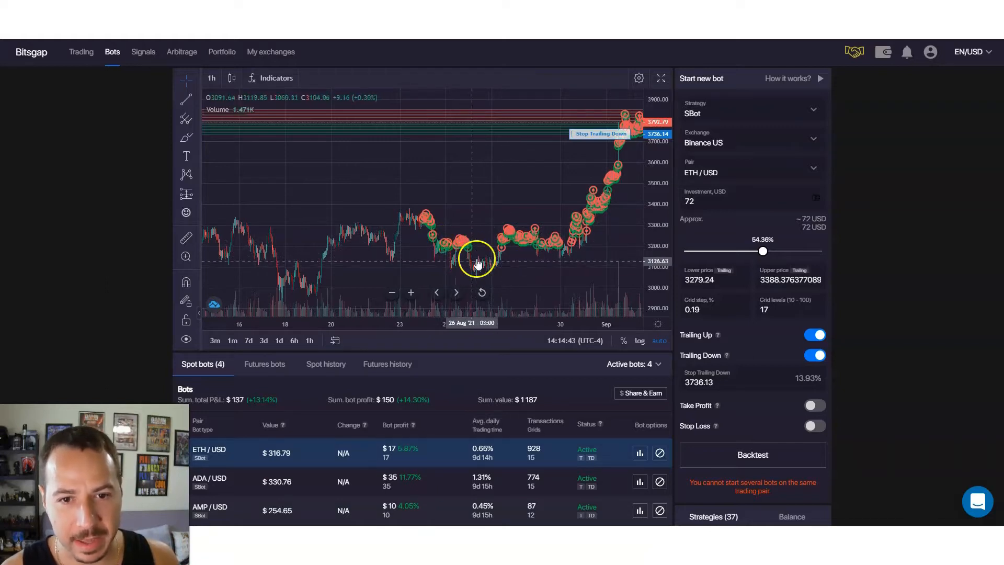
mouse_move(525, 243)
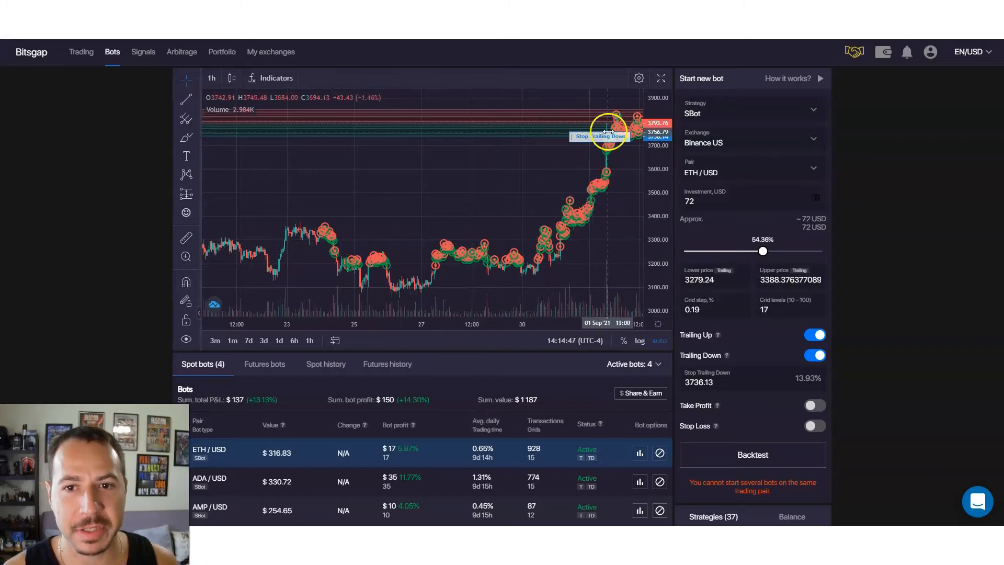
mouse_move(605, 173)
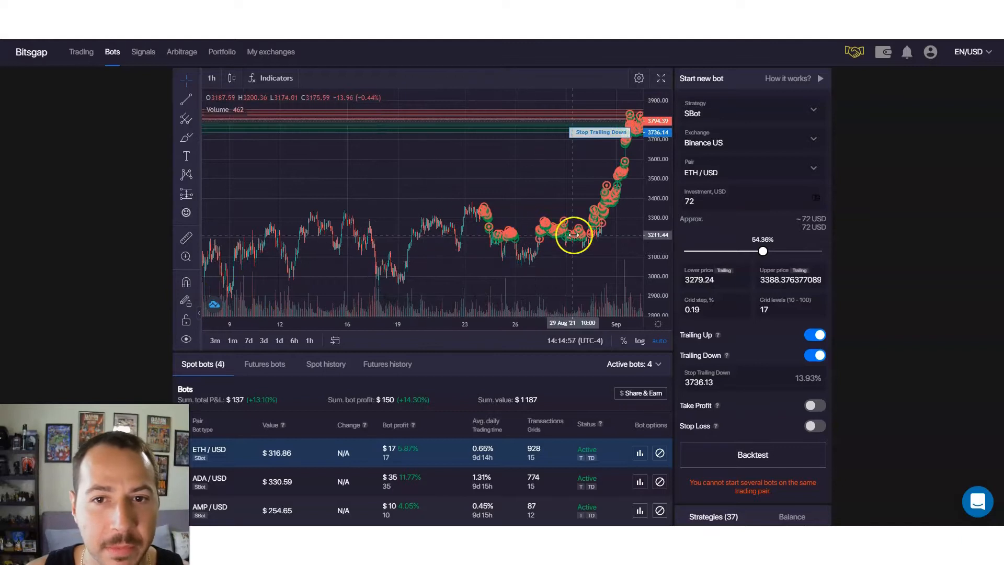
mouse_move(411, 468)
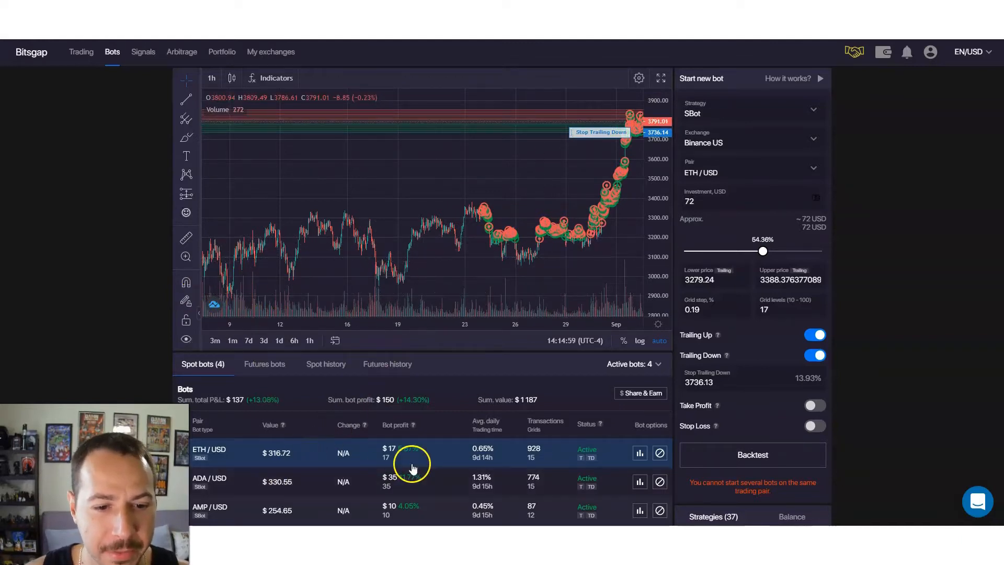
Scroll down through the ADA/USD bot's price chart and trailing grid settings
scroll("down", 3)
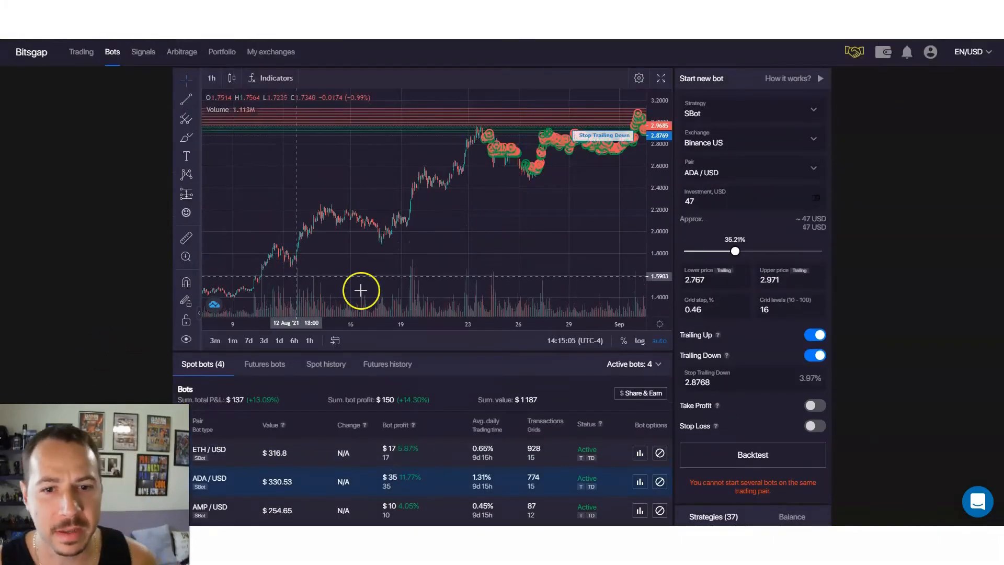
mouse_move(481, 137)
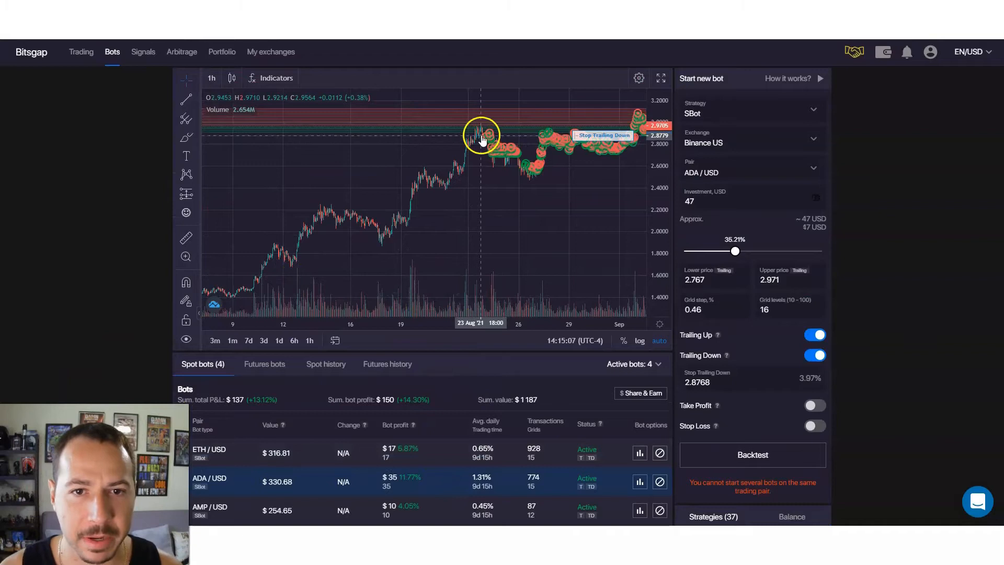
mouse_move(567, 134)
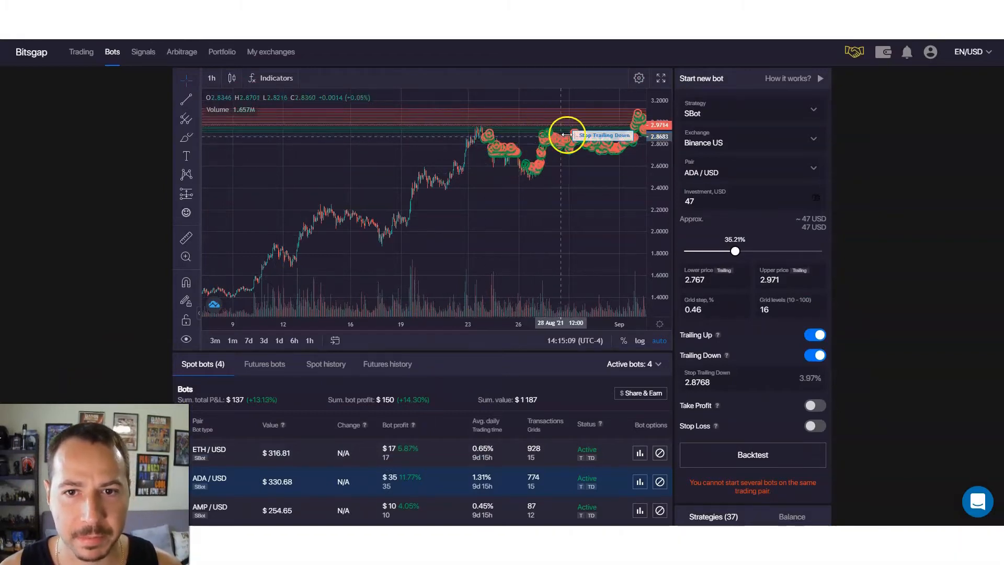
mouse_move(637, 131)
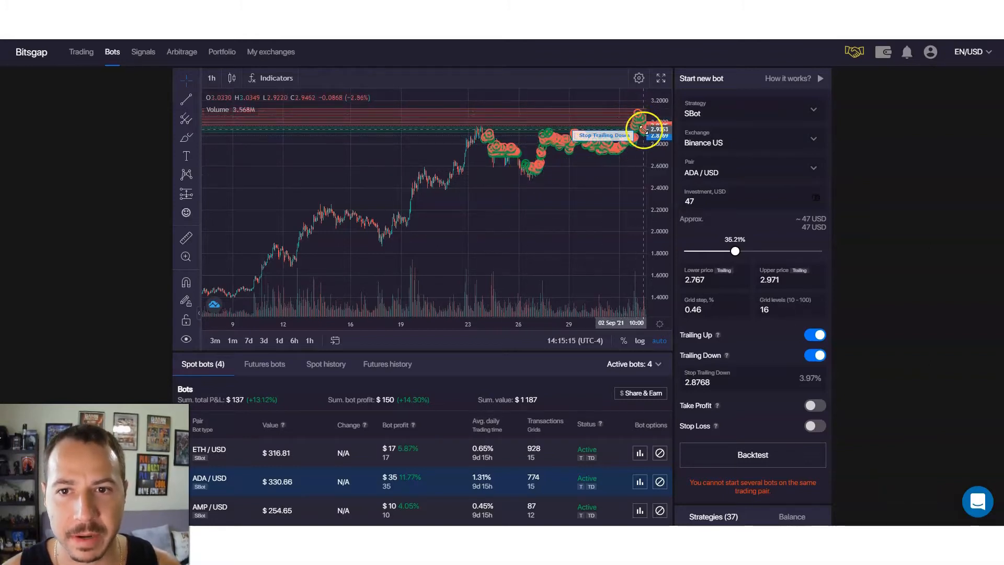
mouse_move(320, 480)
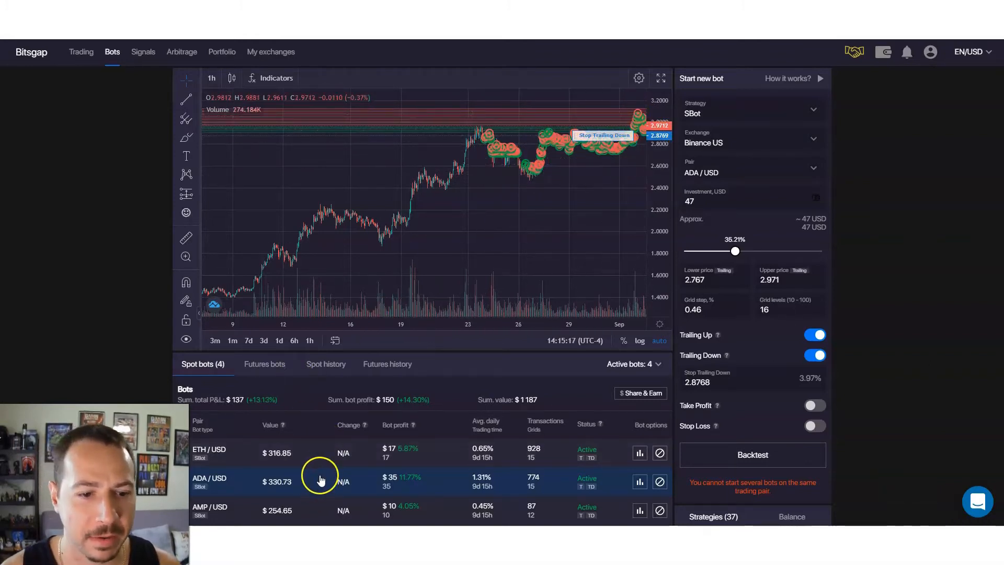
Load the AMP/USD bot's price chart and trailing grid settings from the Spot bots table
left_click(224, 510)
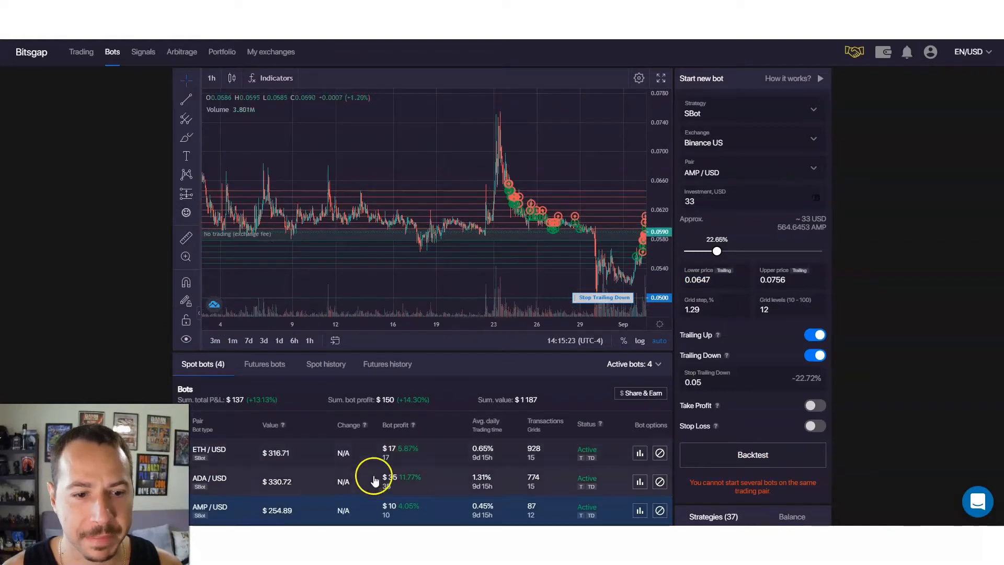
mouse_move(584, 242)
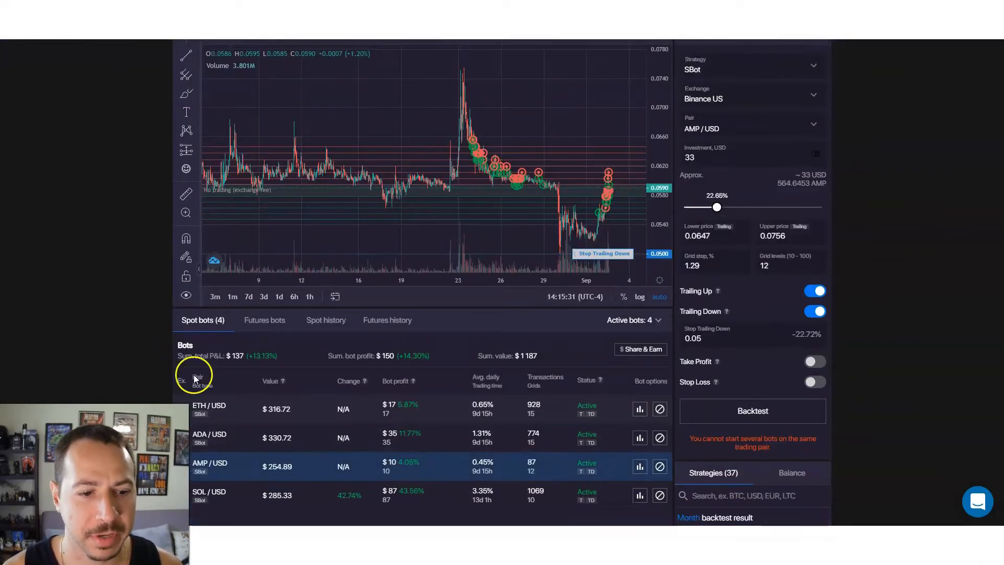
Load the SOL/USD bot's chart and trade markers, then scroll through its grid settings
left_click(211, 487)
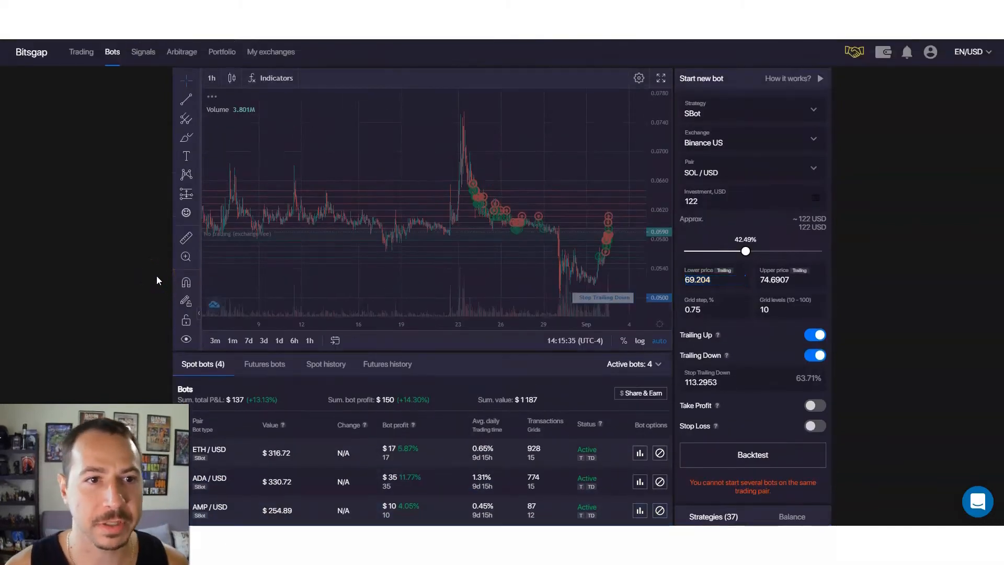
scroll("down", 3)
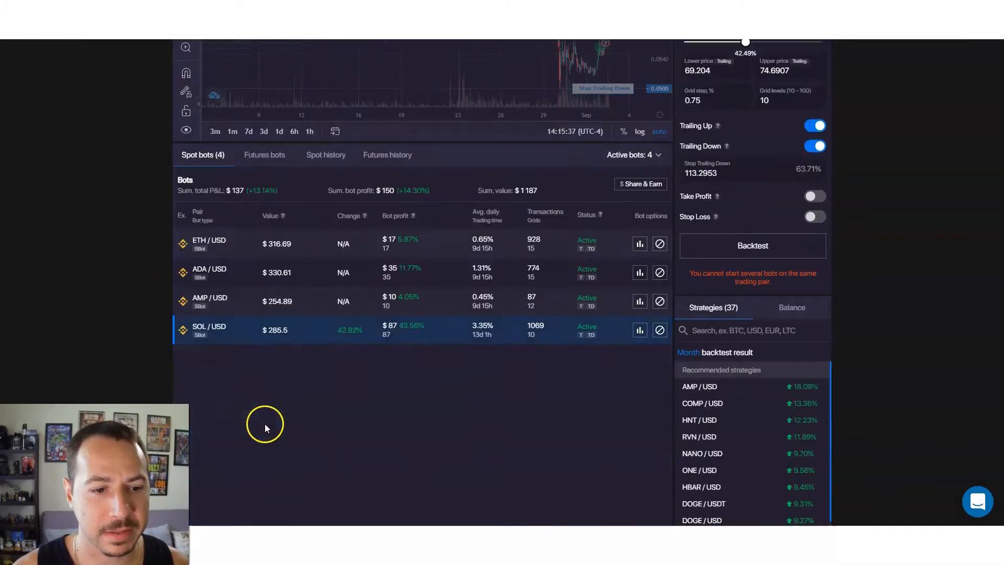
scroll("up", 3)
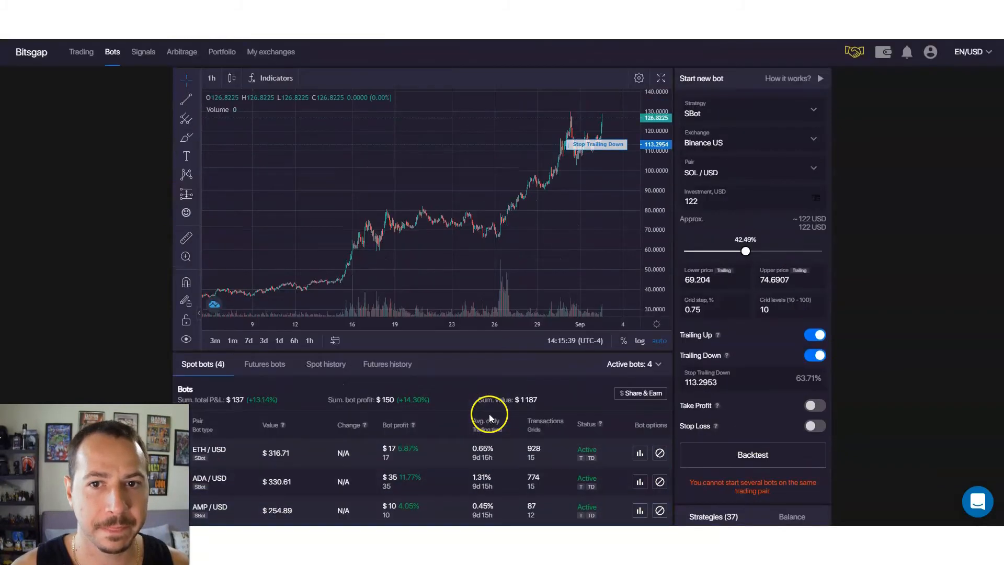
scroll("down", 3)
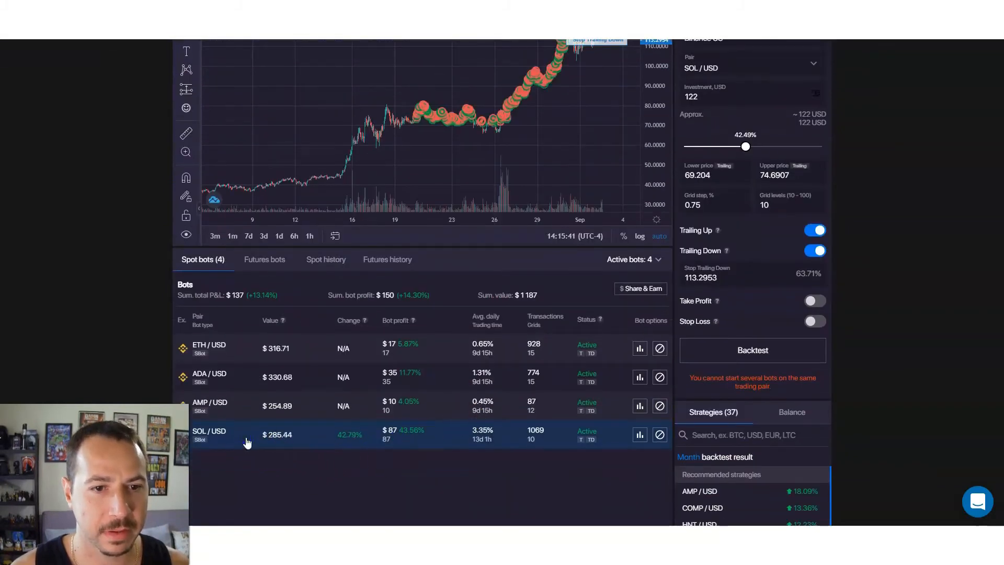
mouse_move(314, 443)
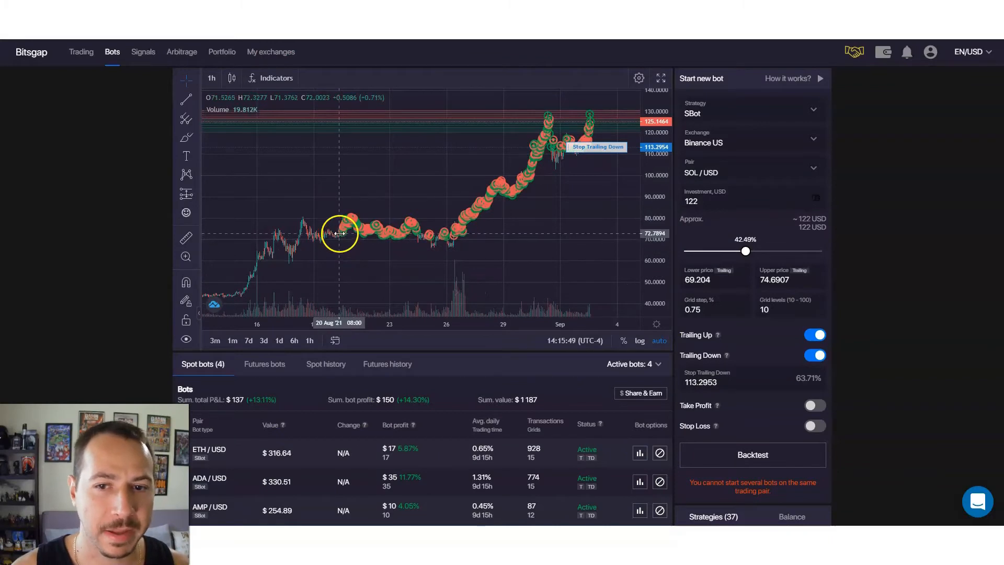
mouse_move(384, 225)
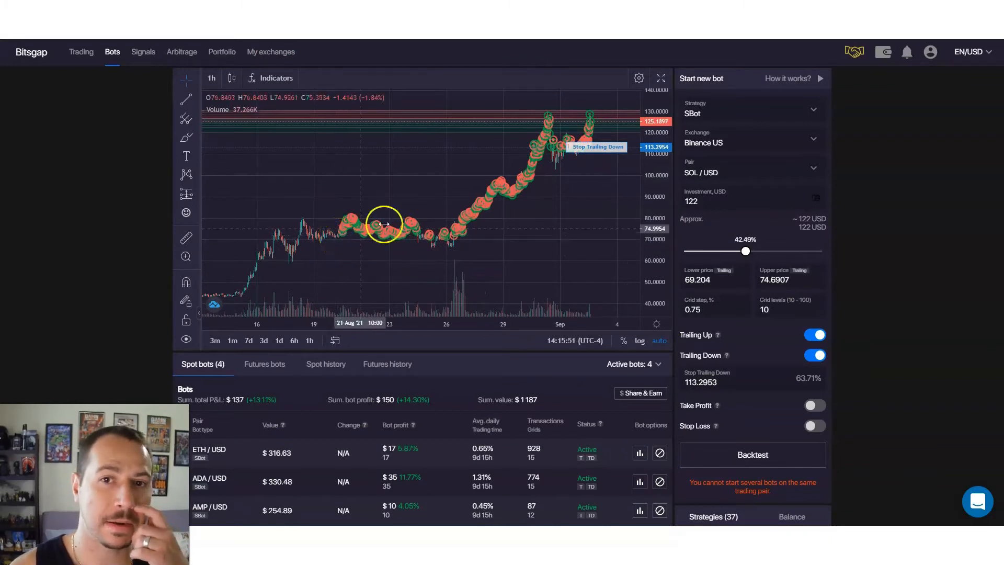
mouse_move(597, 127)
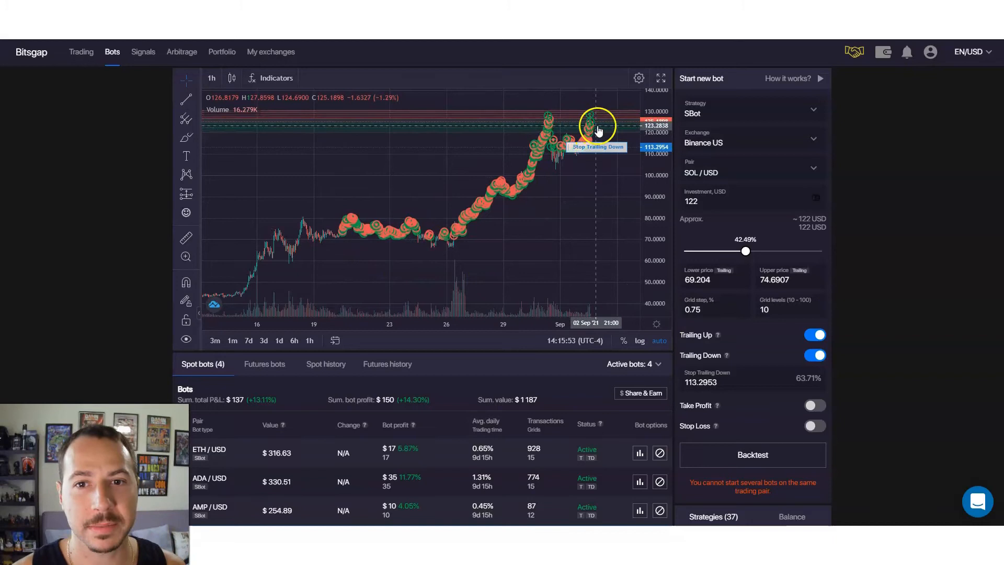
mouse_move(637, 135)
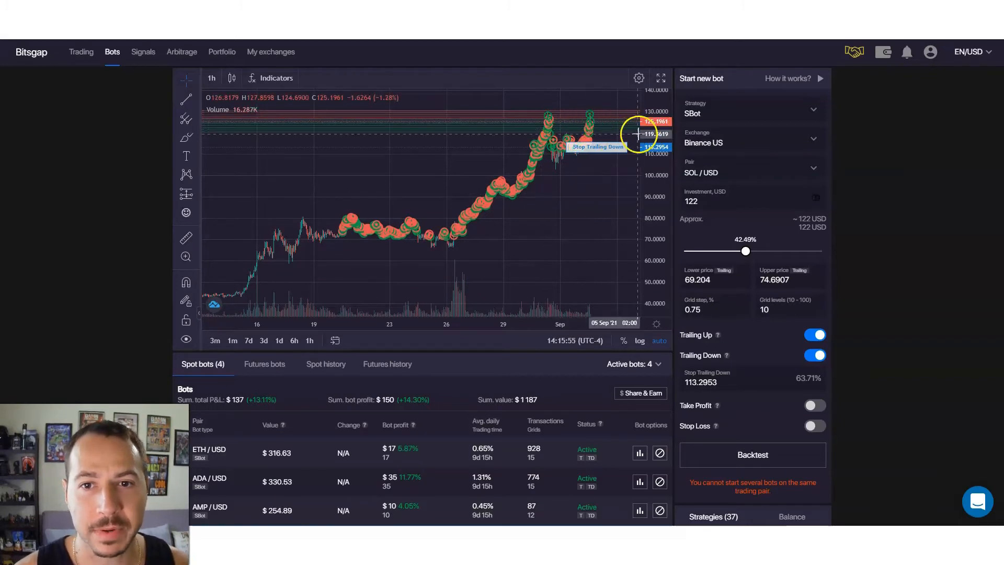
mouse_move(355, 225)
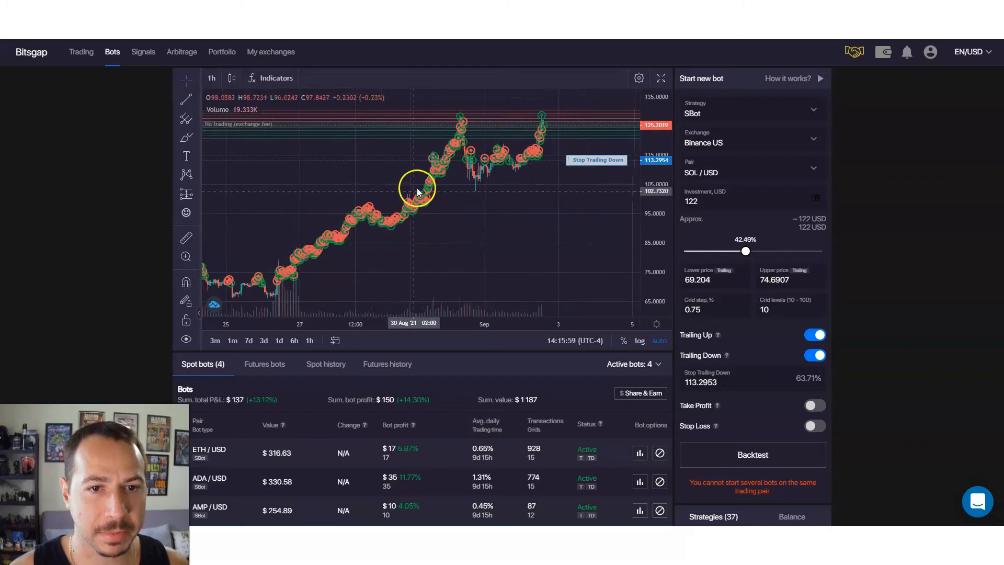
mouse_move(471, 141)
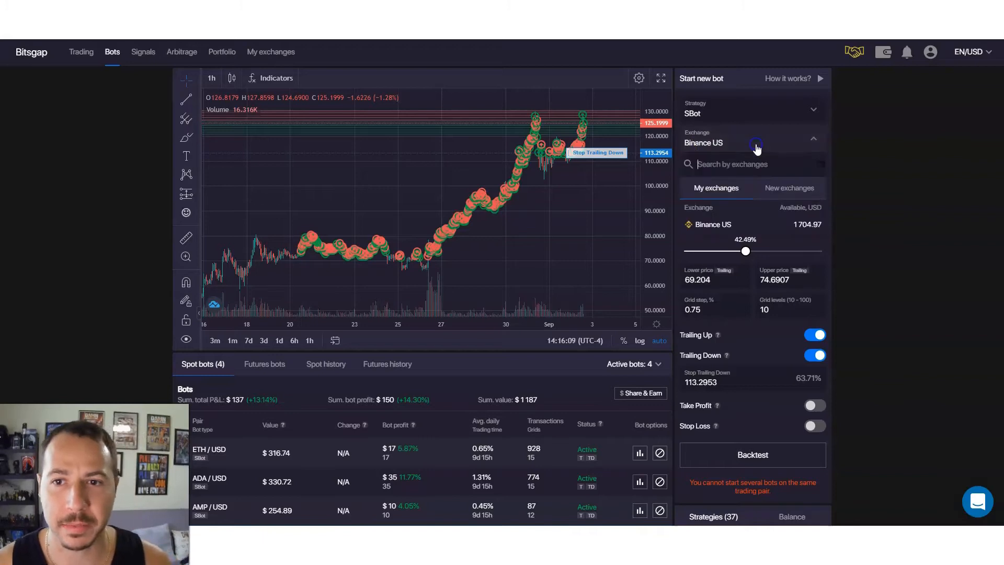
left_click(789, 188)
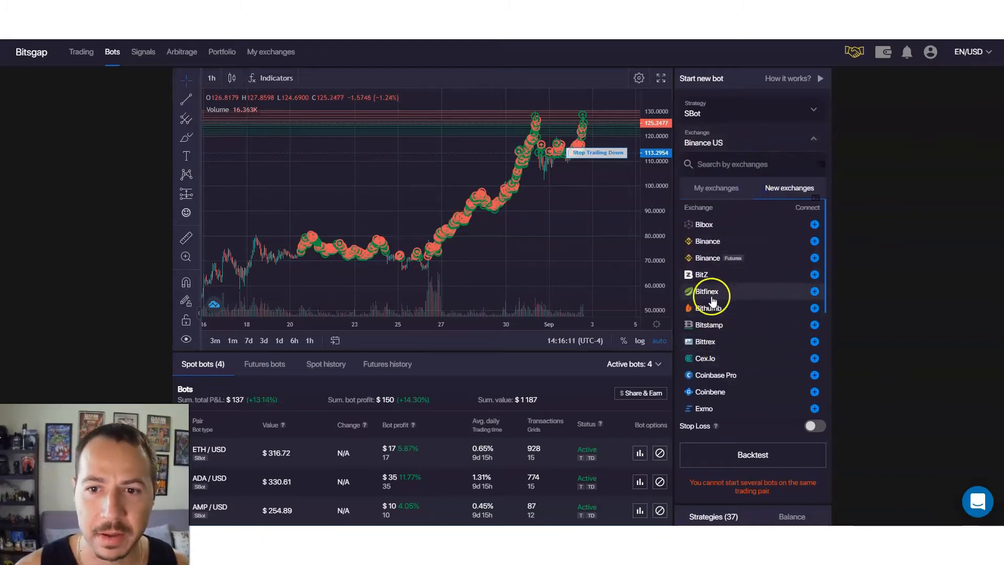
scroll("down", 3)
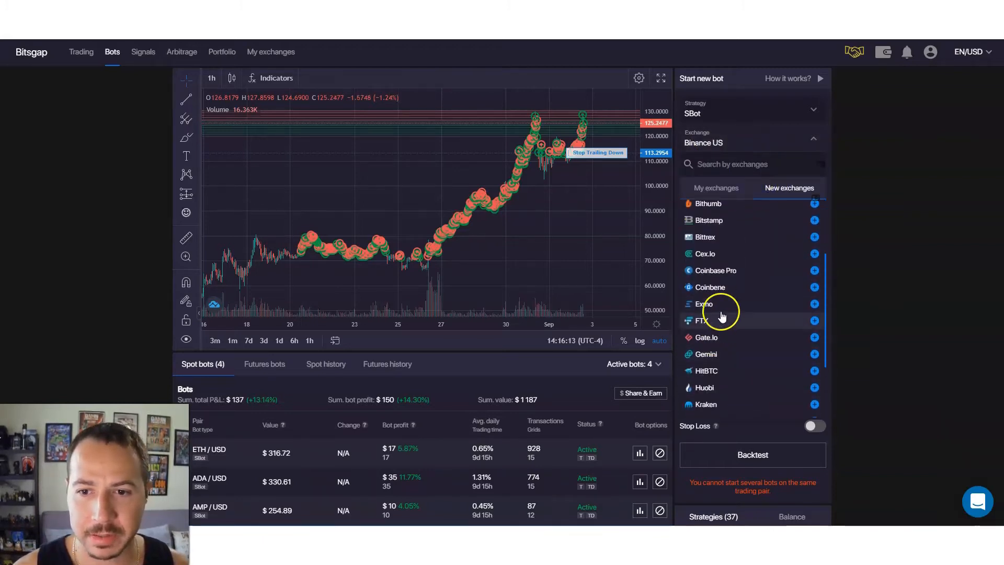
scroll("down", 3)
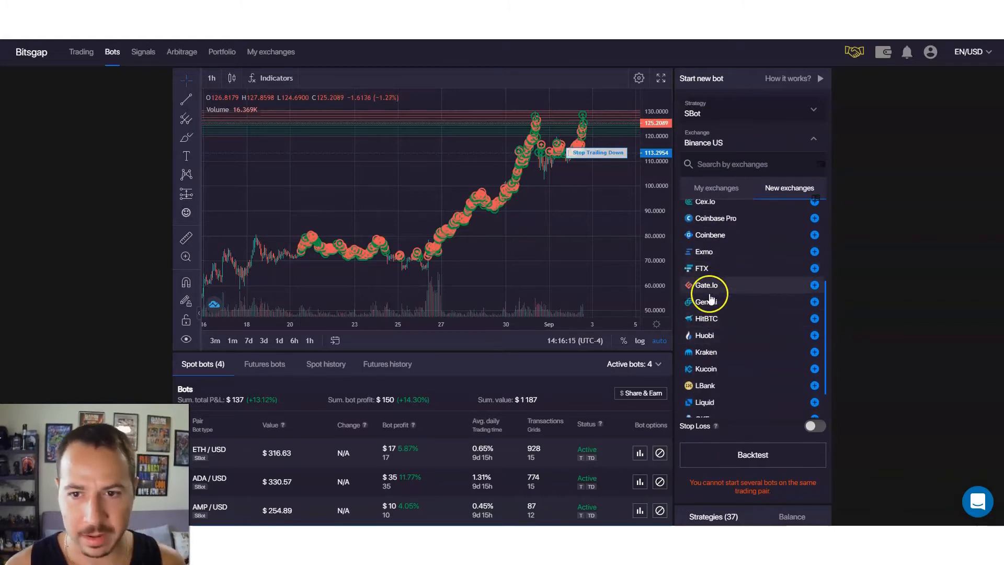
scroll("down", 3)
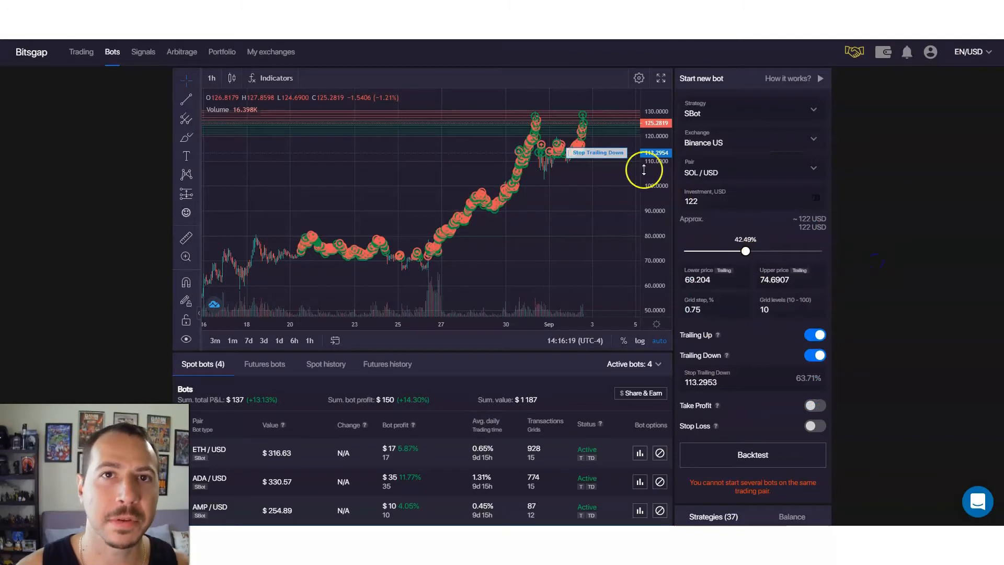
mouse_move(679, 202)
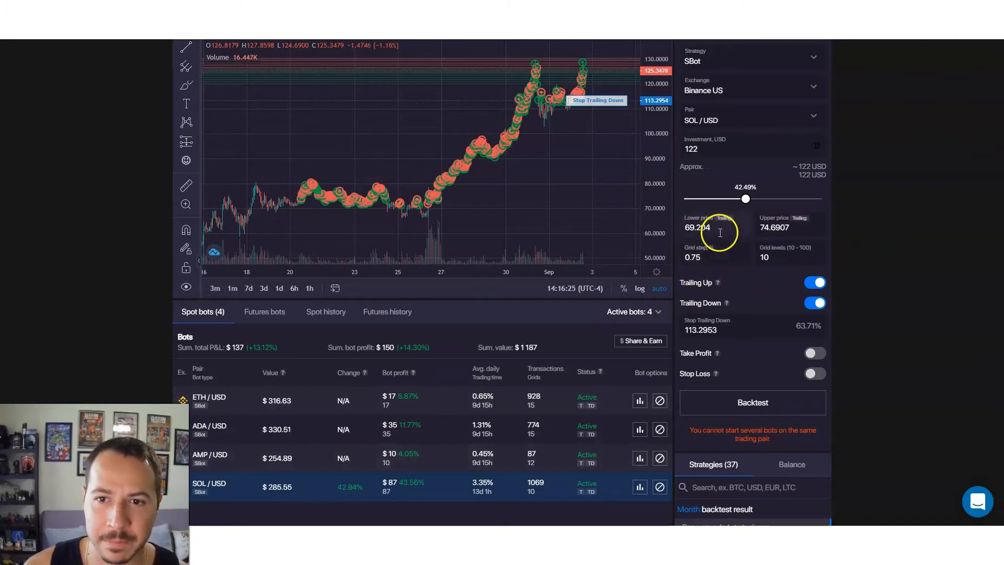
mouse_move(752, 213)
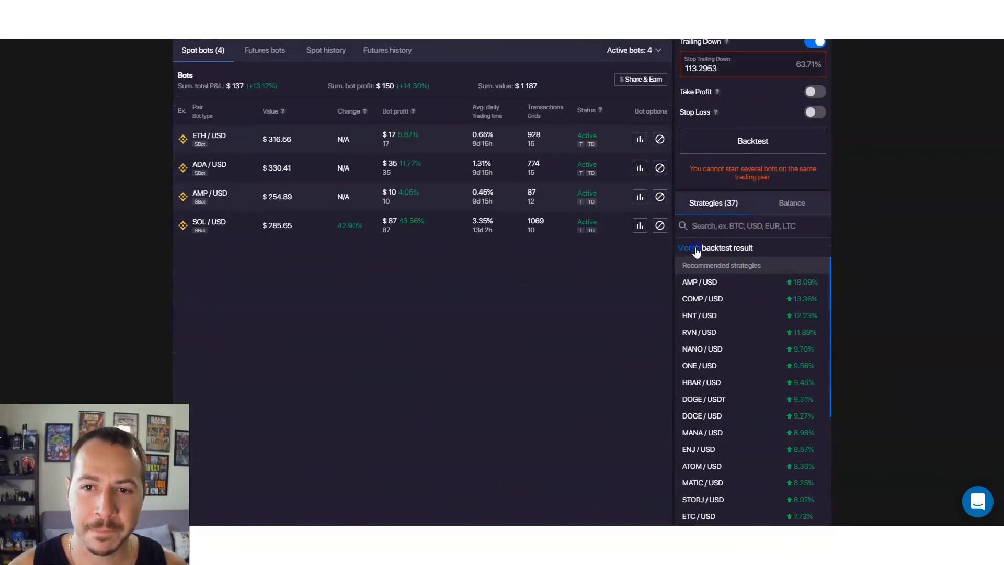
Switch the strategies' backtest result period from Month to 3 days
left_click(687, 250)
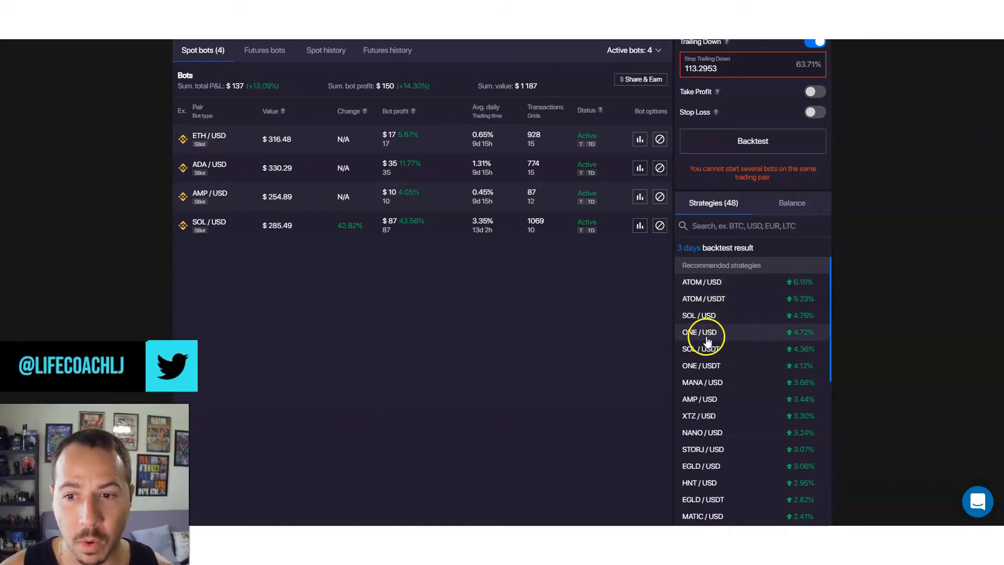
mouse_move(739, 382)
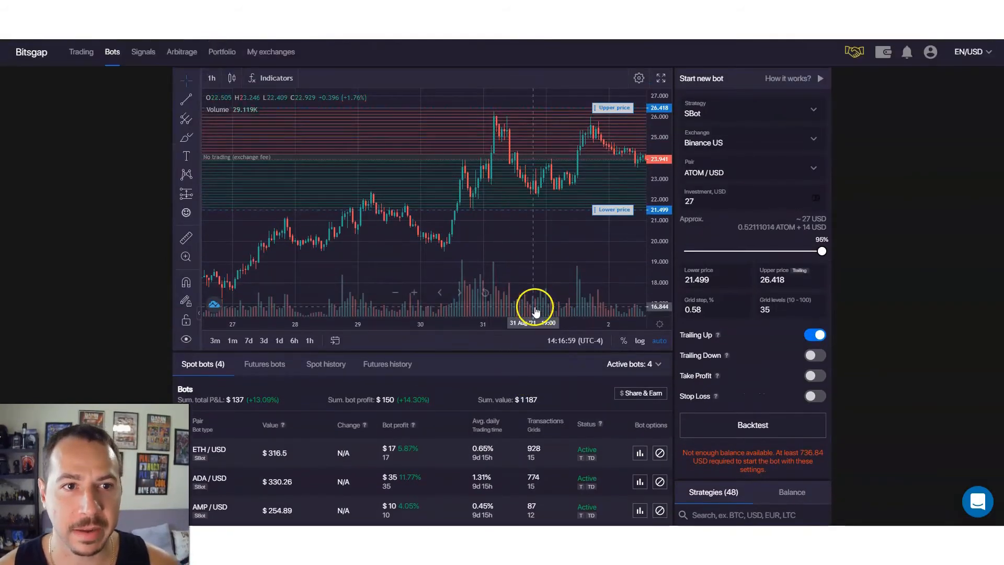
Turn on Trailing Down for the new ATOM/USD grid bot
scroll("down", 3)
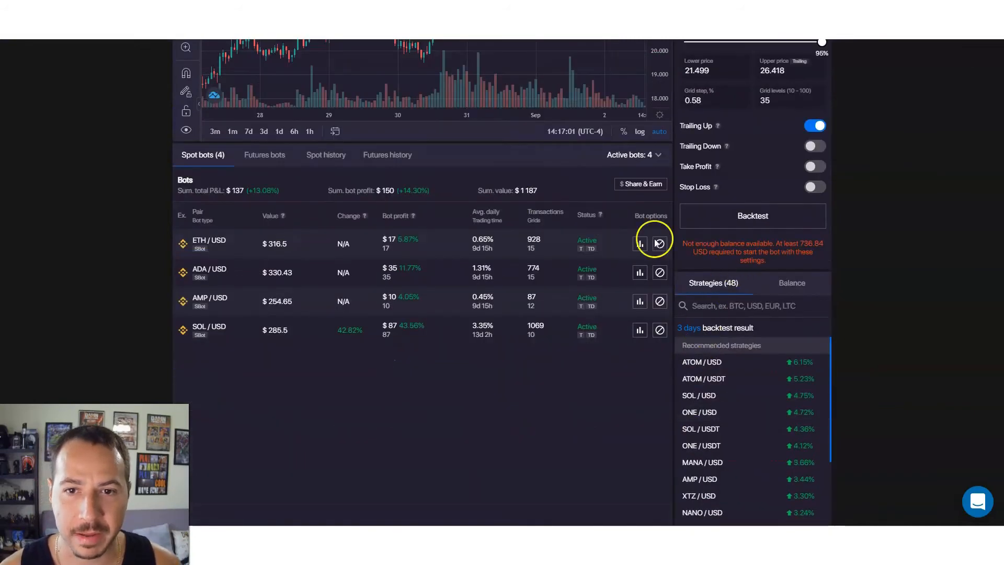
left_click(639, 243)
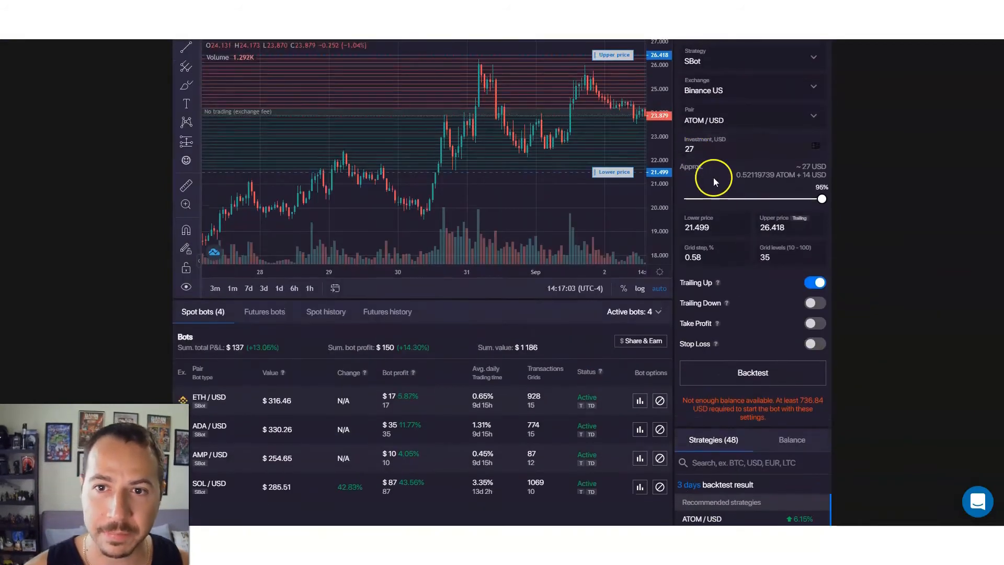
scroll("up", 3)
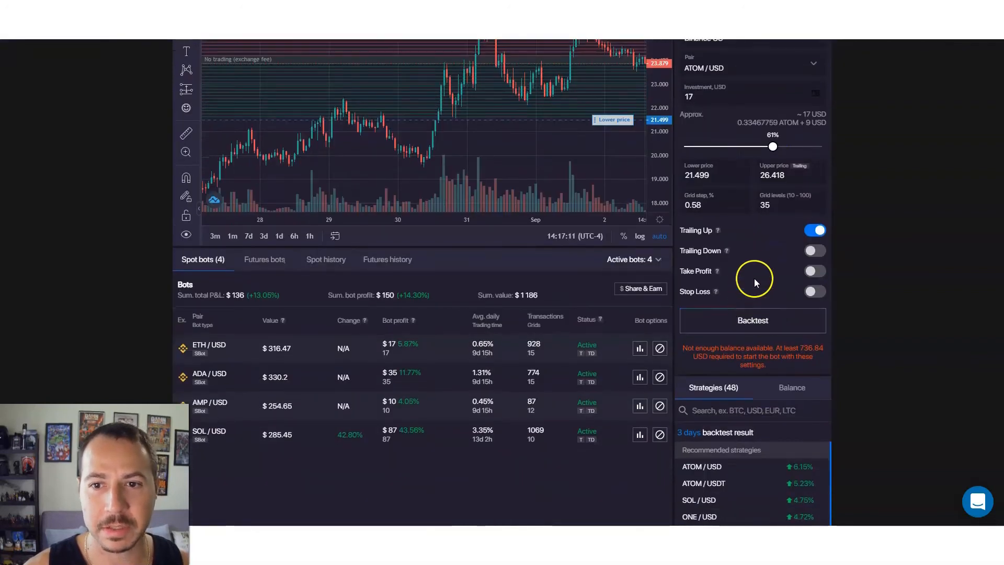
left_click(815, 251)
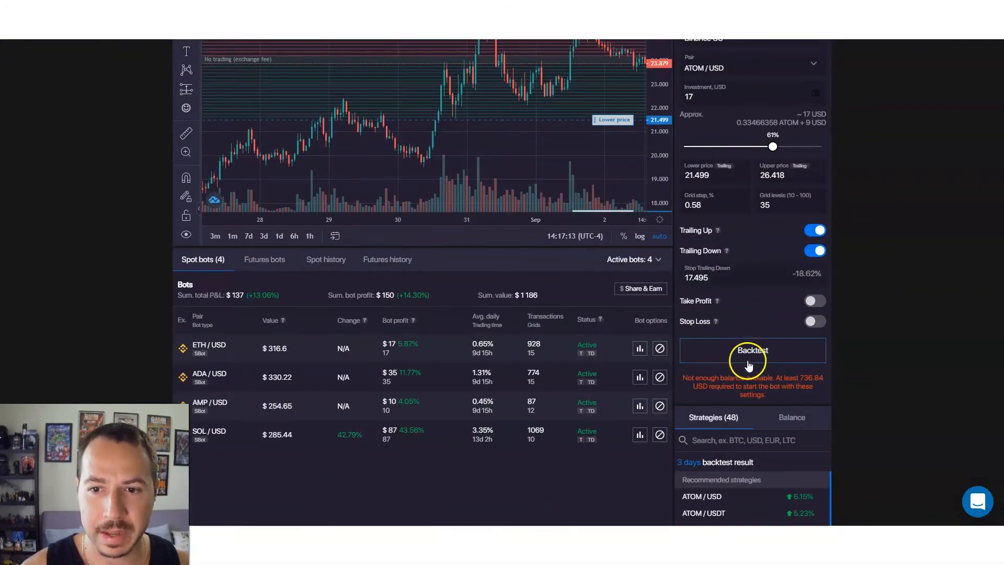
Set the ATOM/USD bot's grid levels to 15
left_click(775, 205)
type("10")
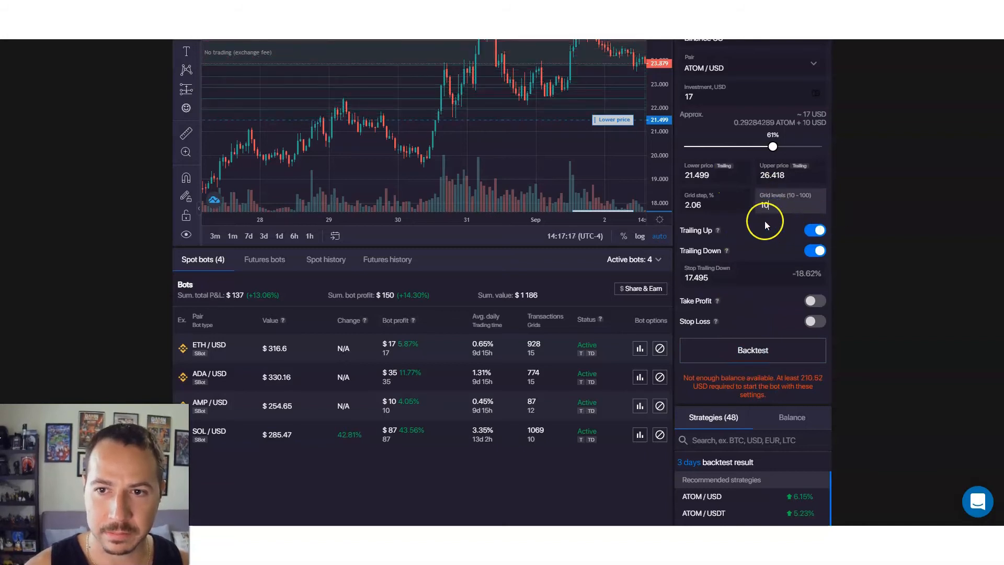
scroll("up", 3)
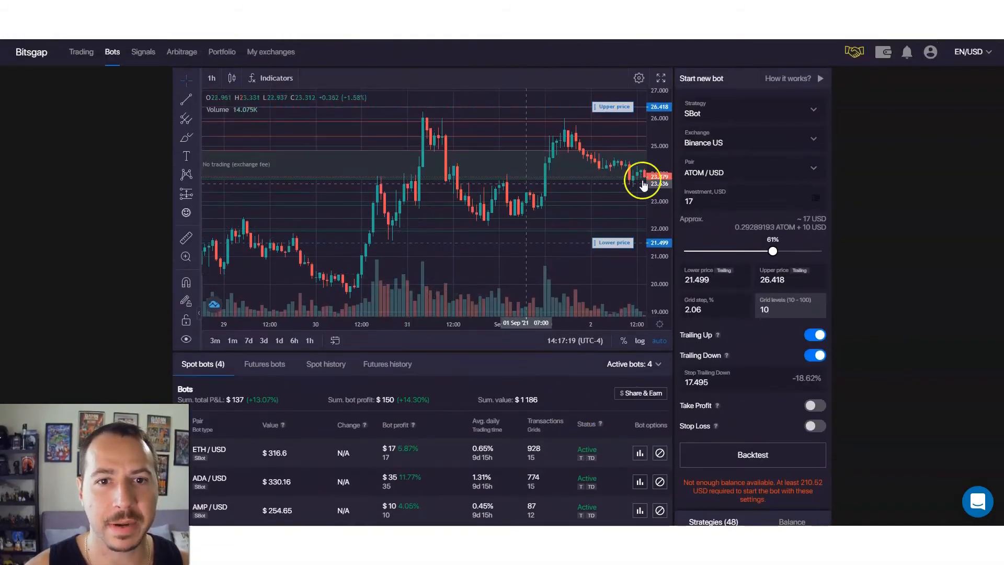
left_click(790, 309)
type("15")
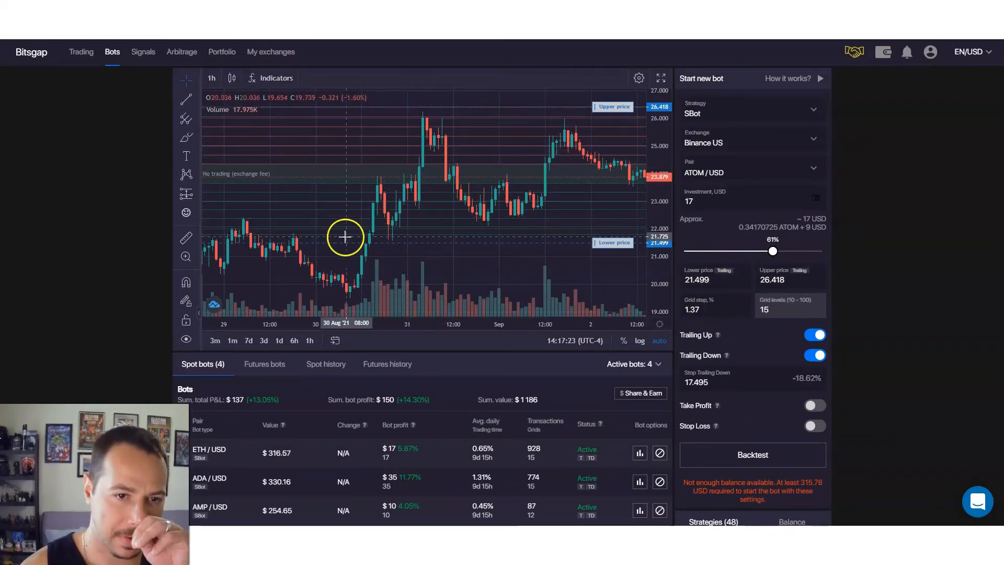
mouse_move(271, 214)
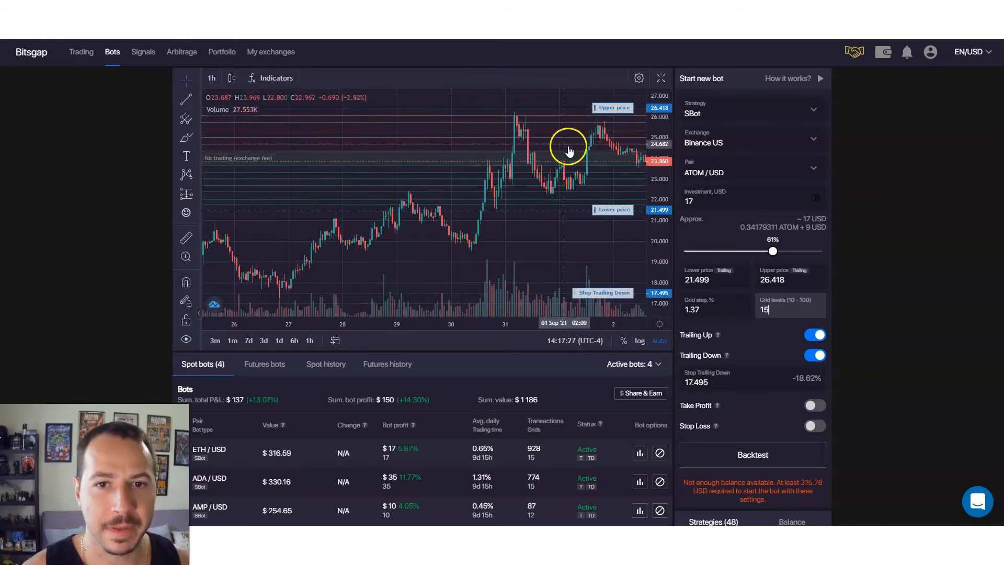
scroll("down", 3)
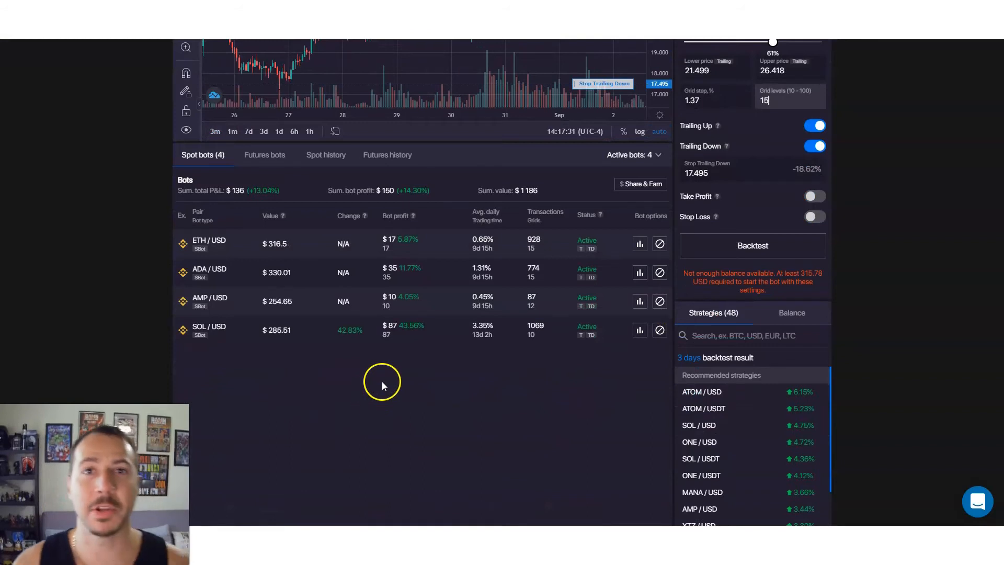
scroll("up", 3)
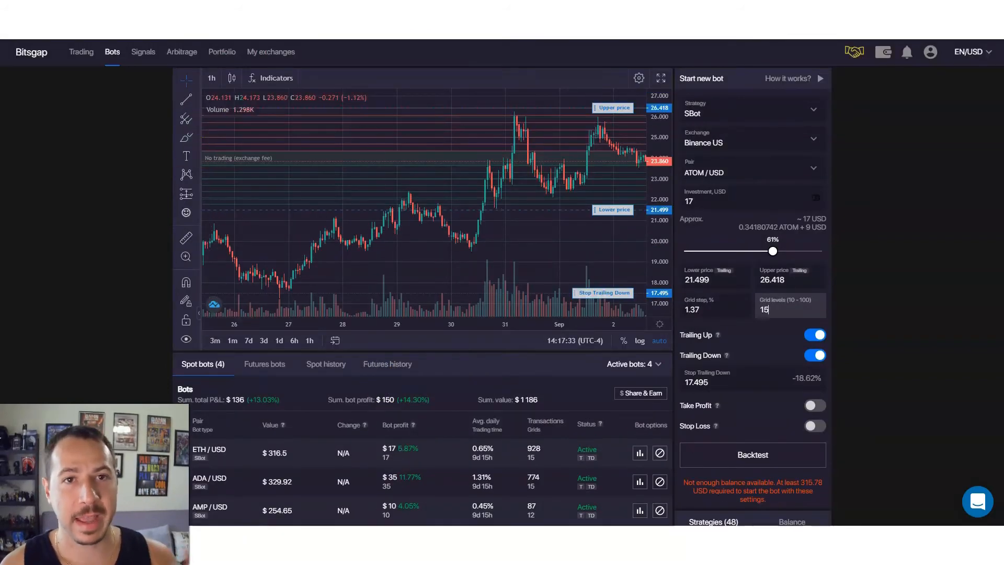
mouse_move(57, 298)
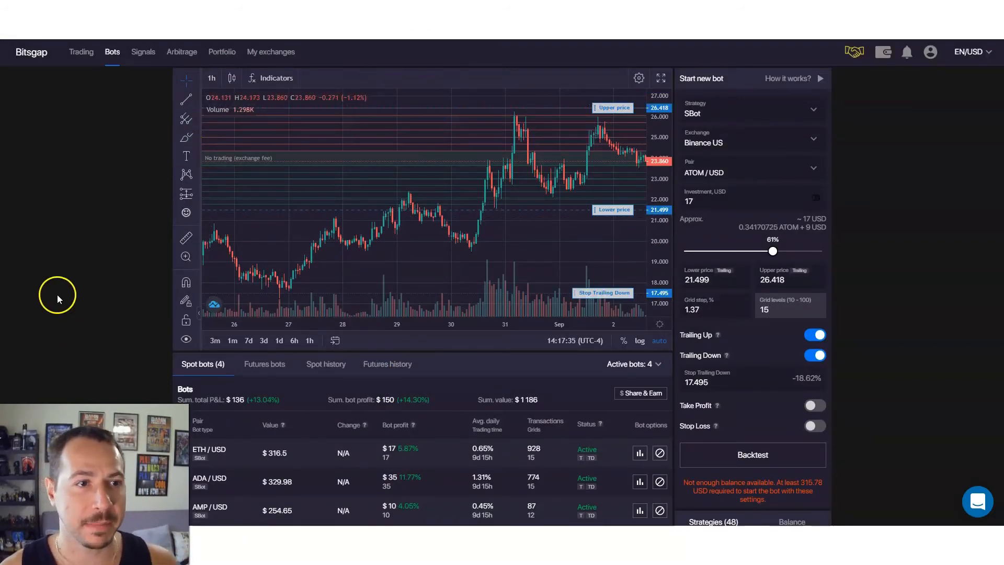
scroll("down", 3)
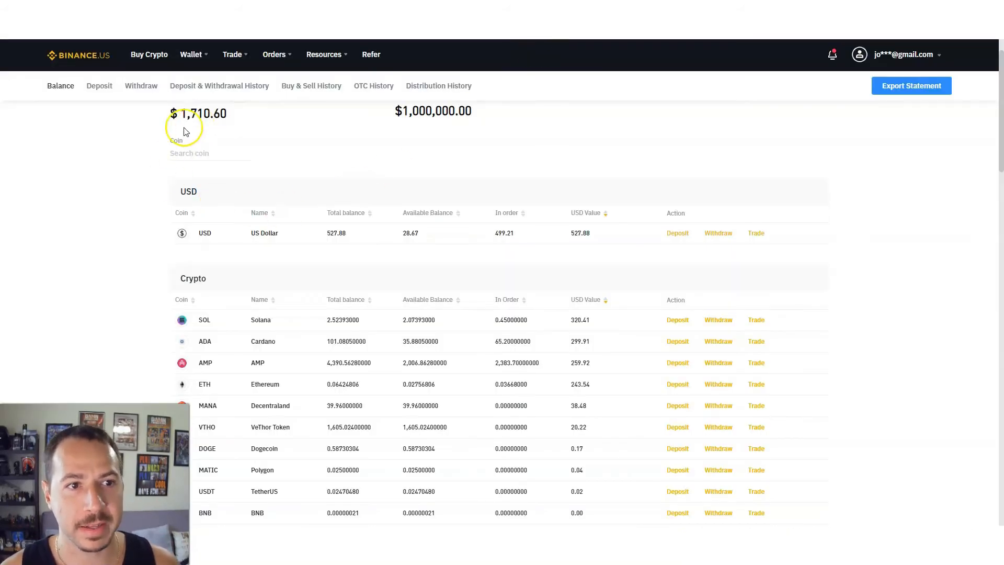
Scroll to the top of the Binance.US Balance page showing estimated total value and withdrawal limit
scroll("up", 3)
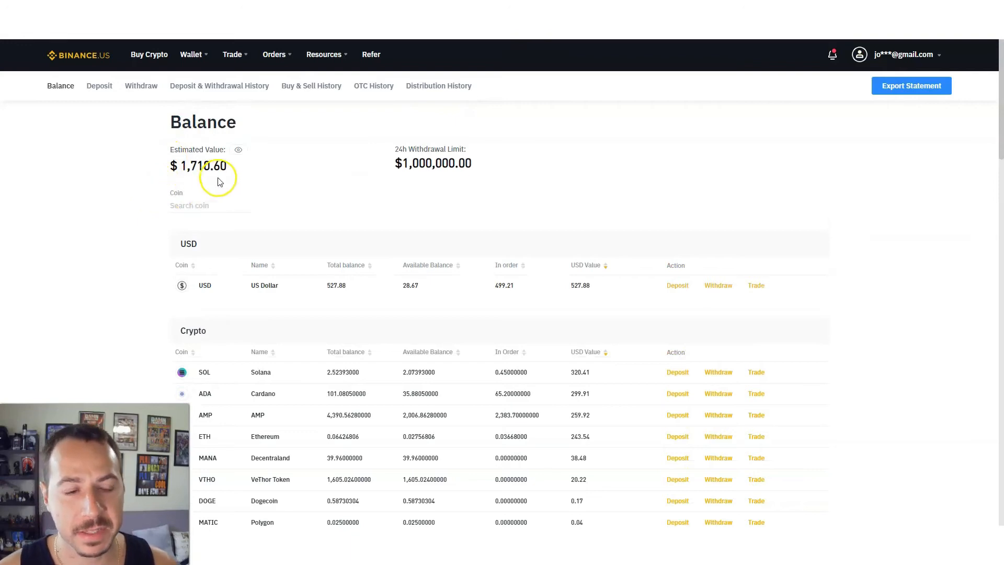
mouse_move(217, 181)
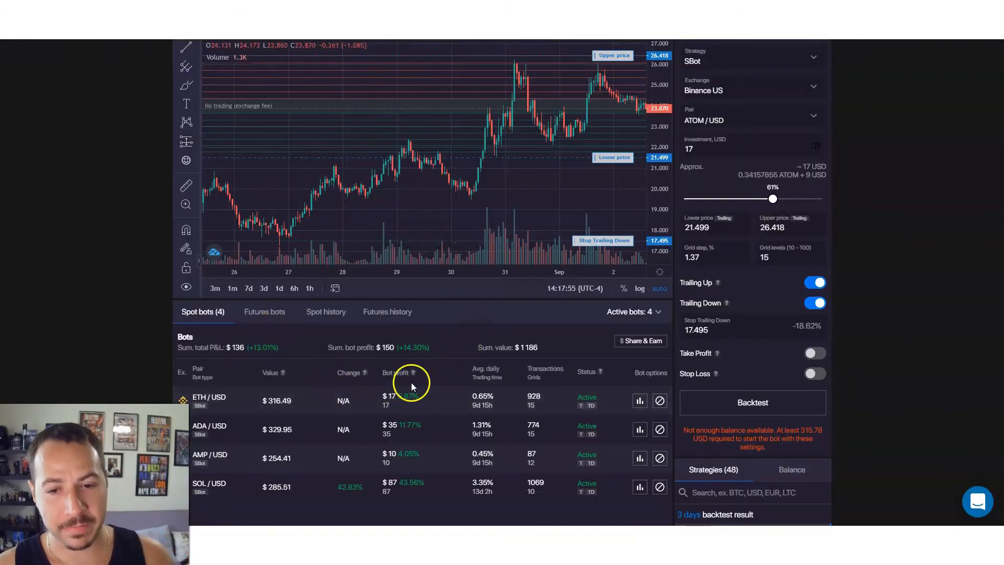
scroll("down", 3)
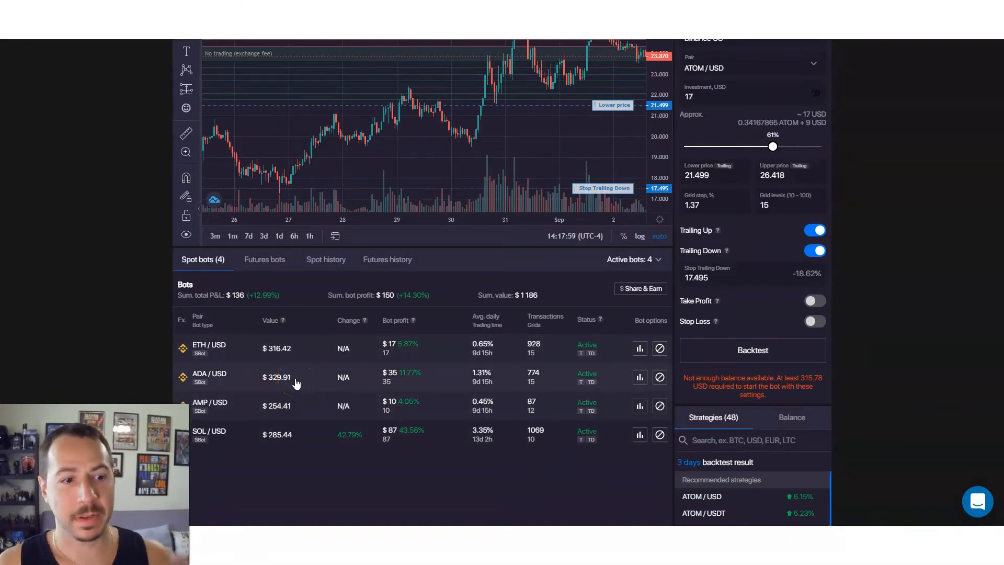
mouse_move(246, 413)
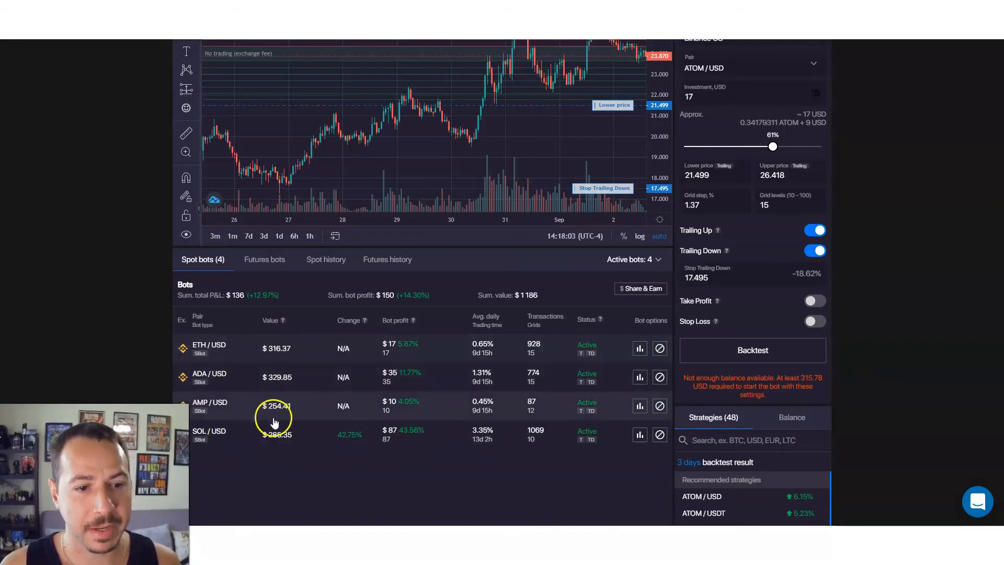
mouse_move(531, 248)
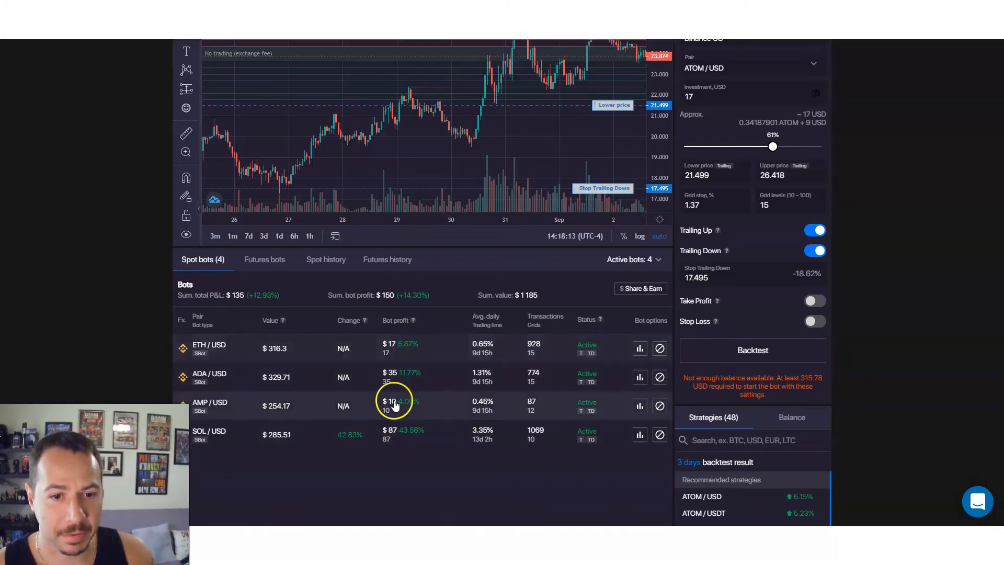
mouse_move(431, 423)
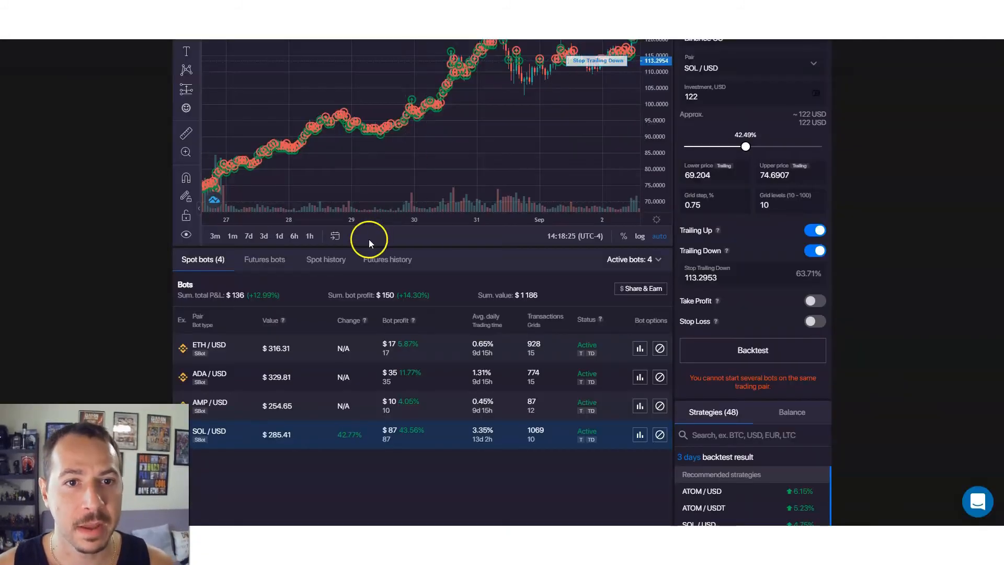
Scroll around the SOL/USD bot's price chart to view its buy and sell markers
scroll("up", 3)
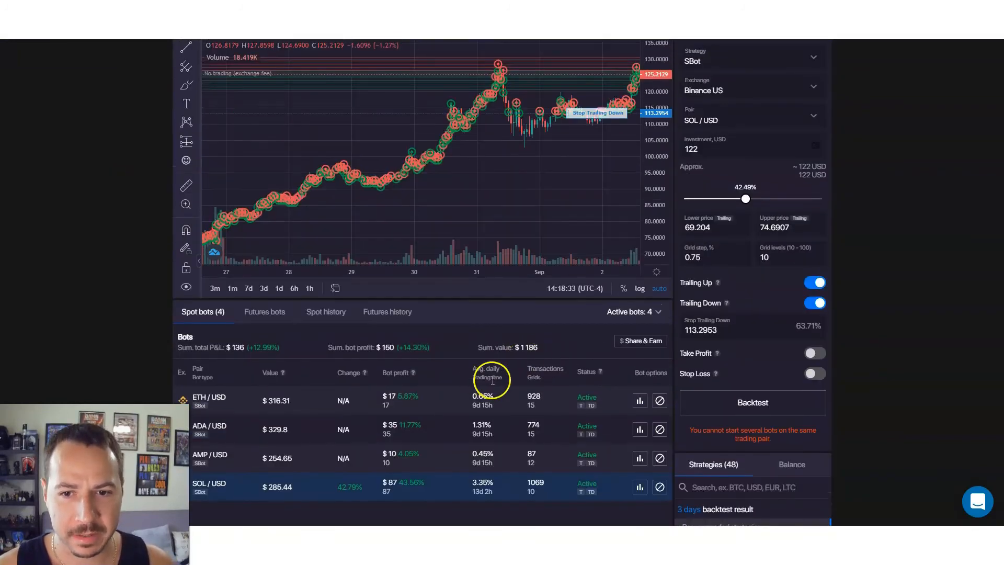
scroll("up", 3)
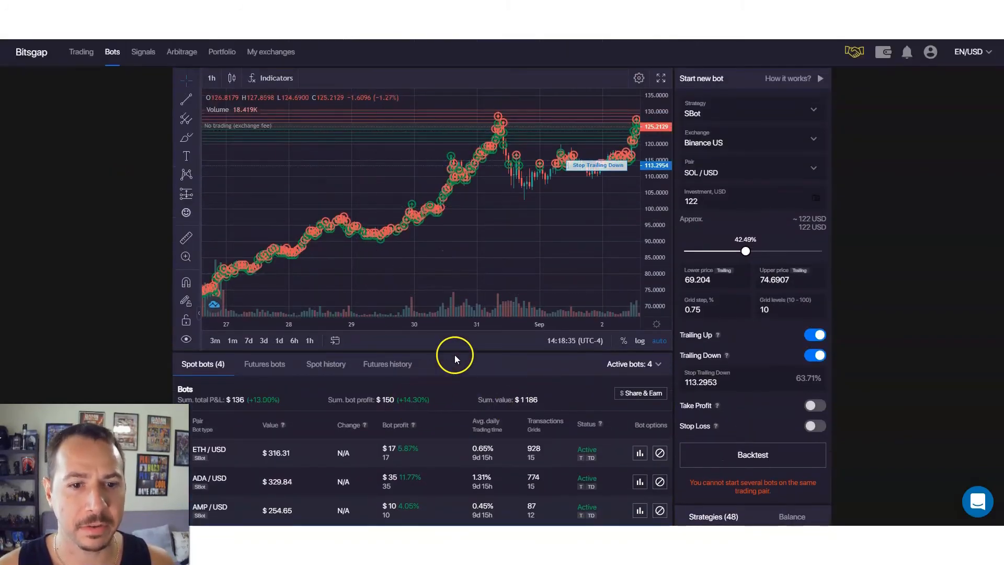
mouse_move(485, 365)
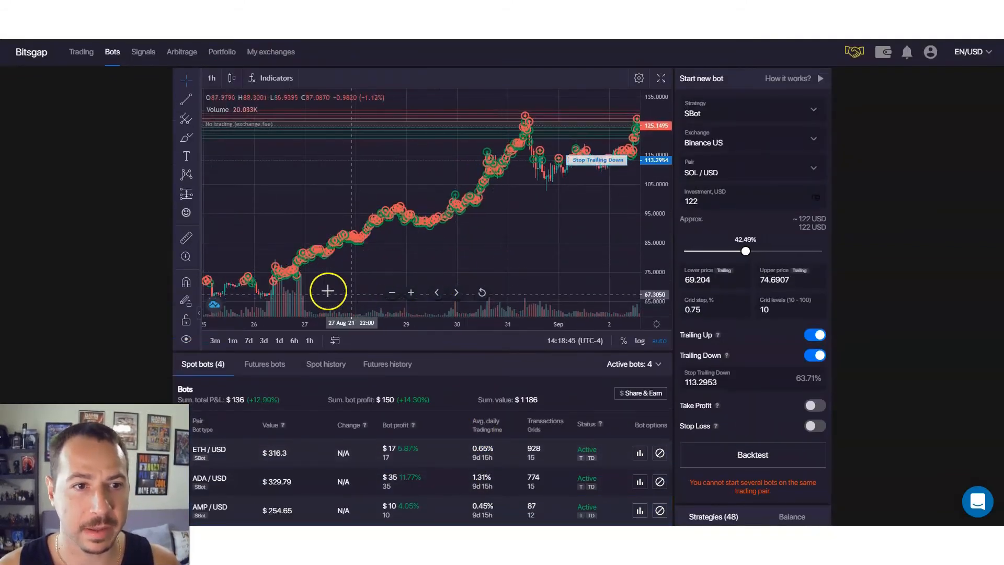
mouse_move(382, 265)
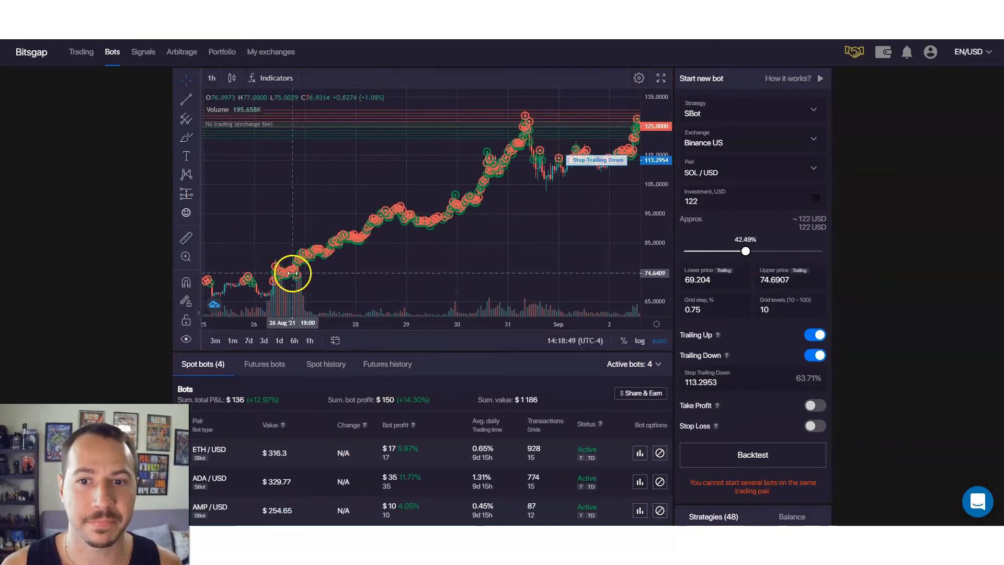
mouse_move(530, 122)
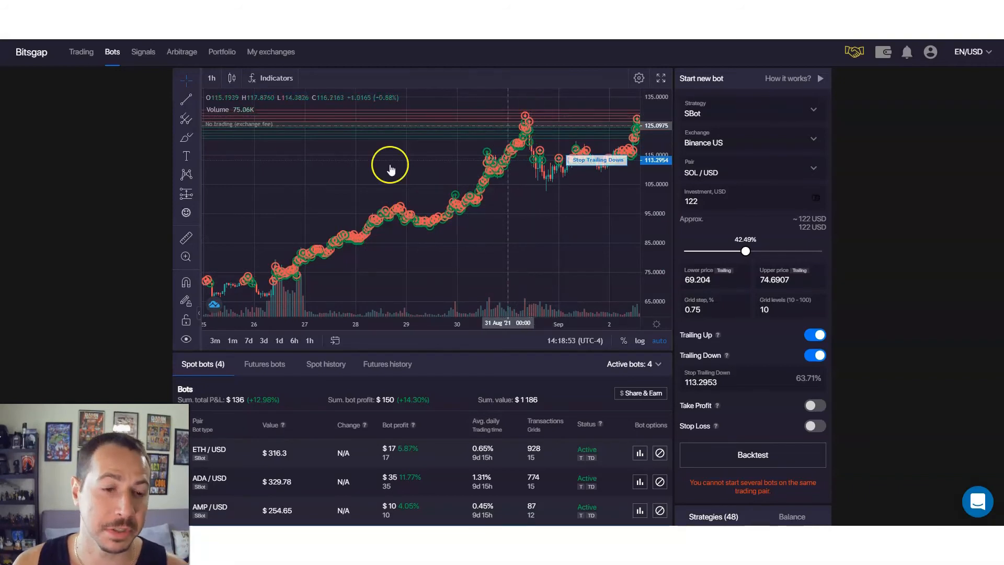
mouse_move(526, 115)
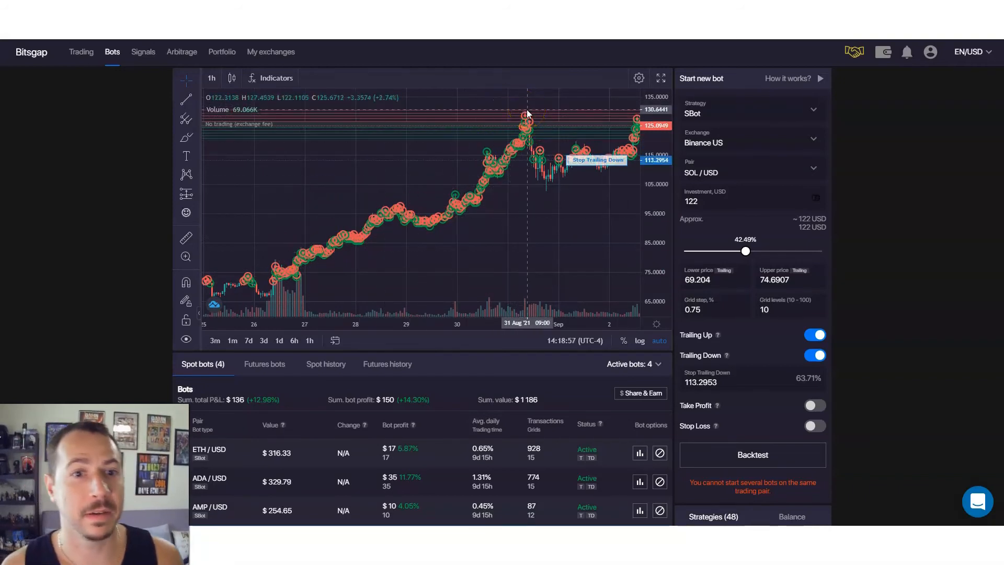
mouse_move(419, 263)
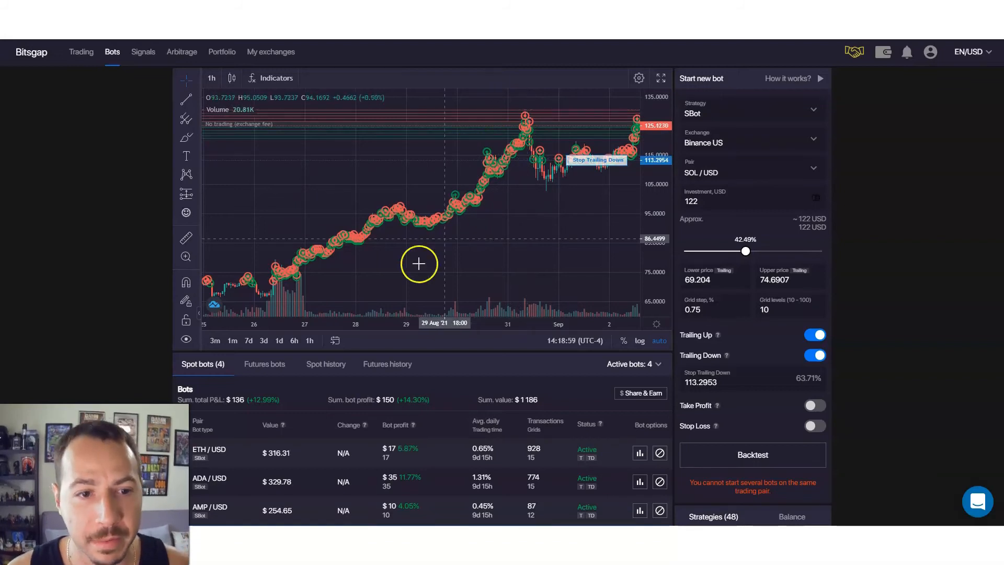
mouse_move(295, 299)
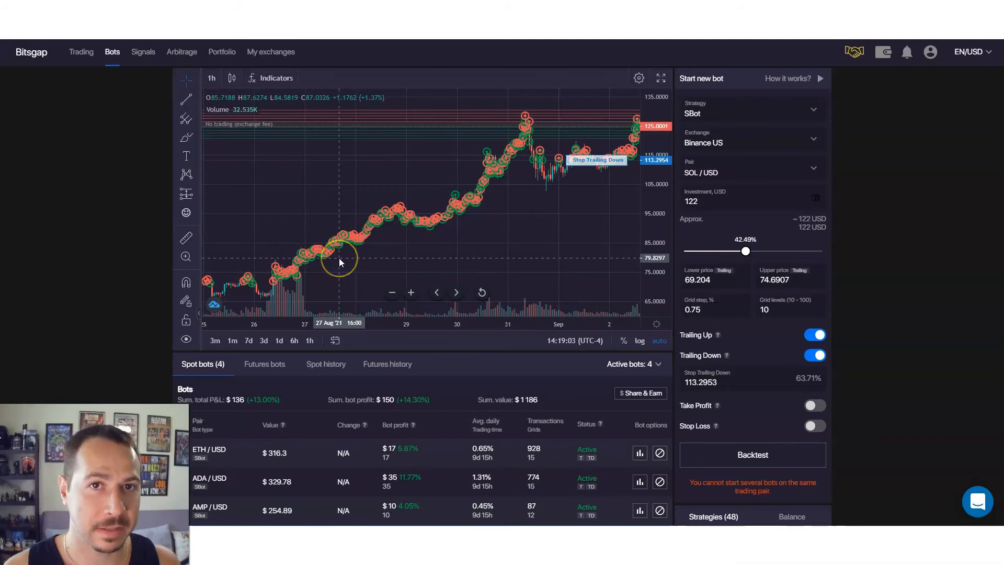
mouse_move(374, 297)
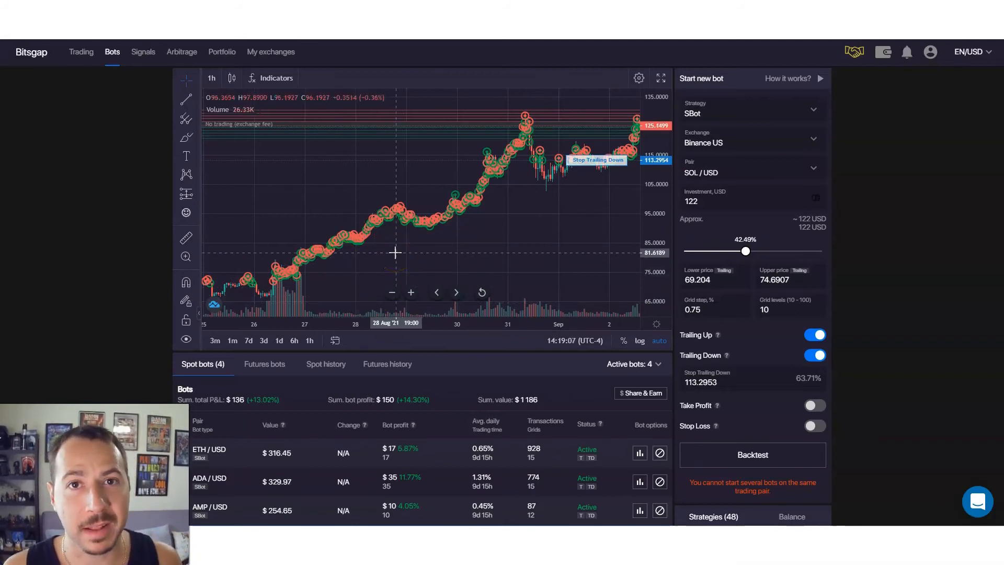
mouse_move(294, 288)
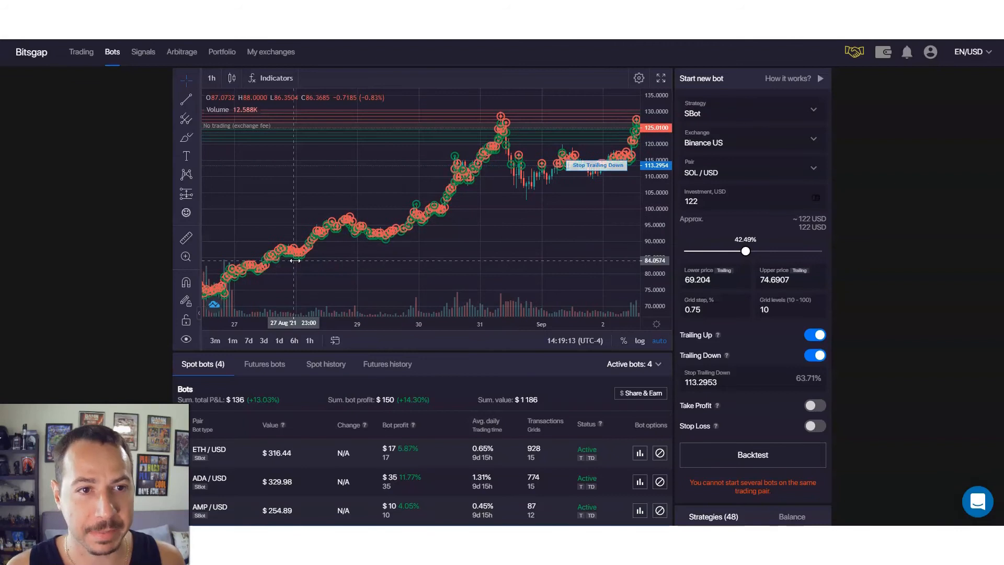
mouse_move(478, 203)
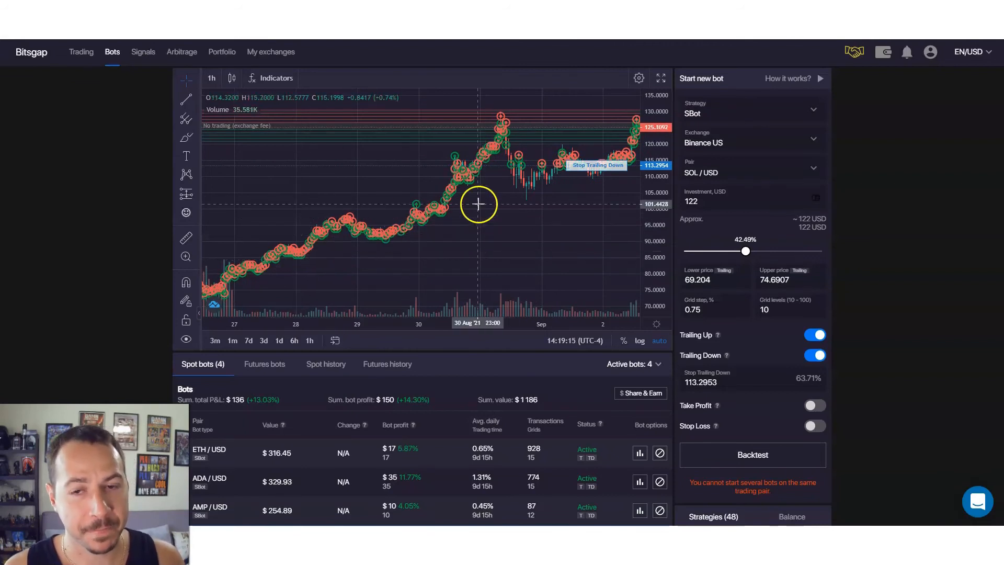
scroll("down", 3)
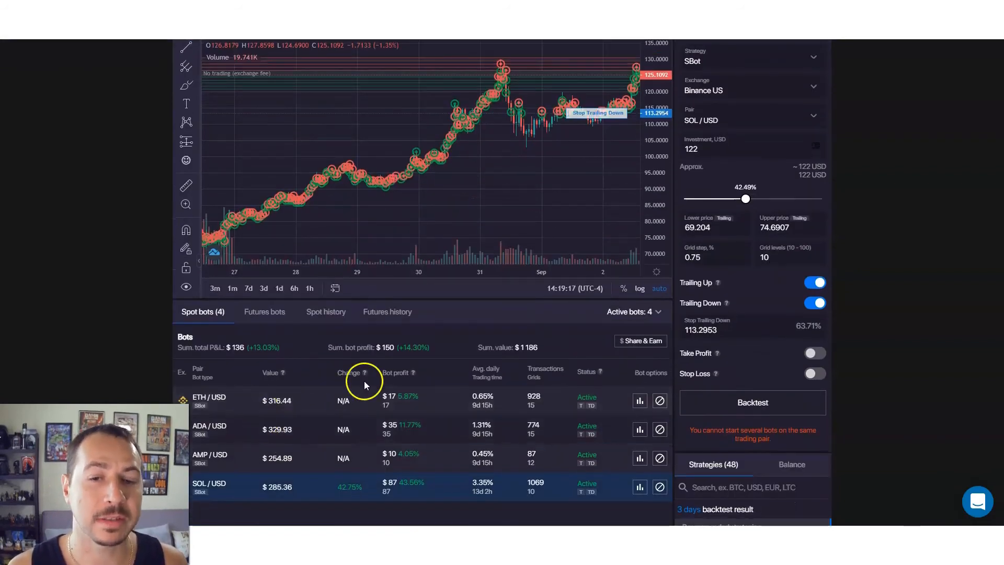
scroll("down", 3)
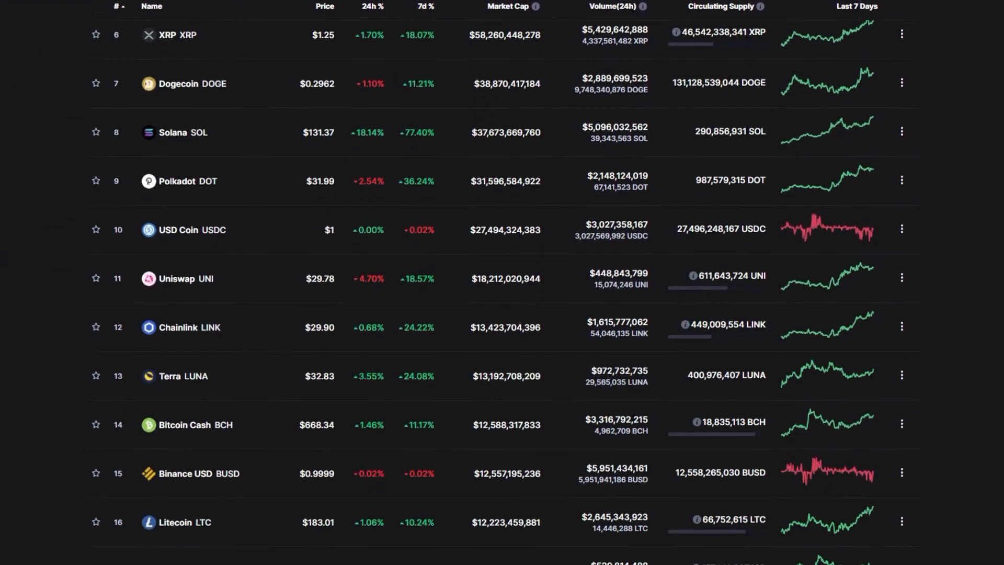
Scroll the CoinMarketCap ranking past Cosmos ATOM to coins ranked 29–39, Monero through Klaytn
scroll("down", 3)
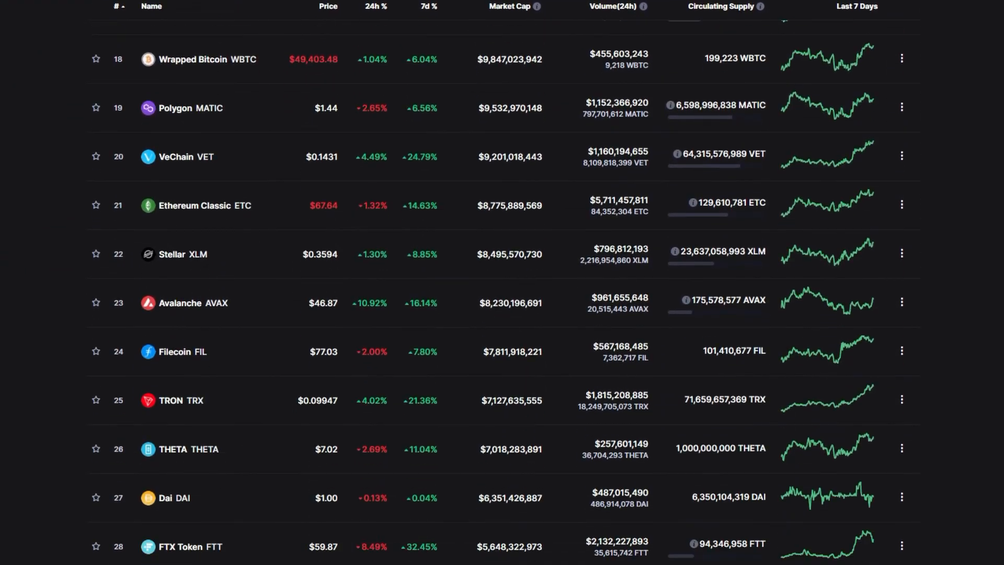
scroll("down", 3)
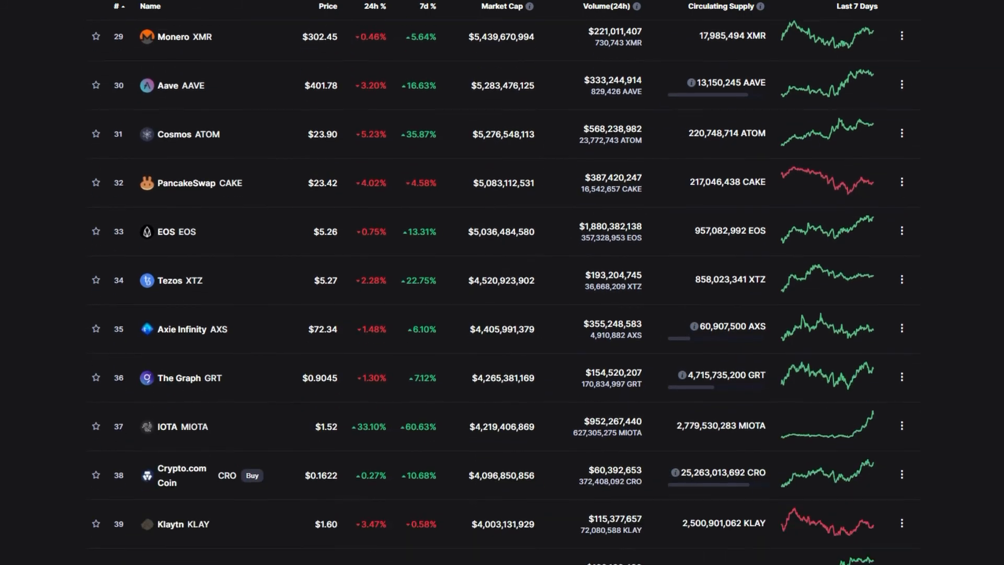